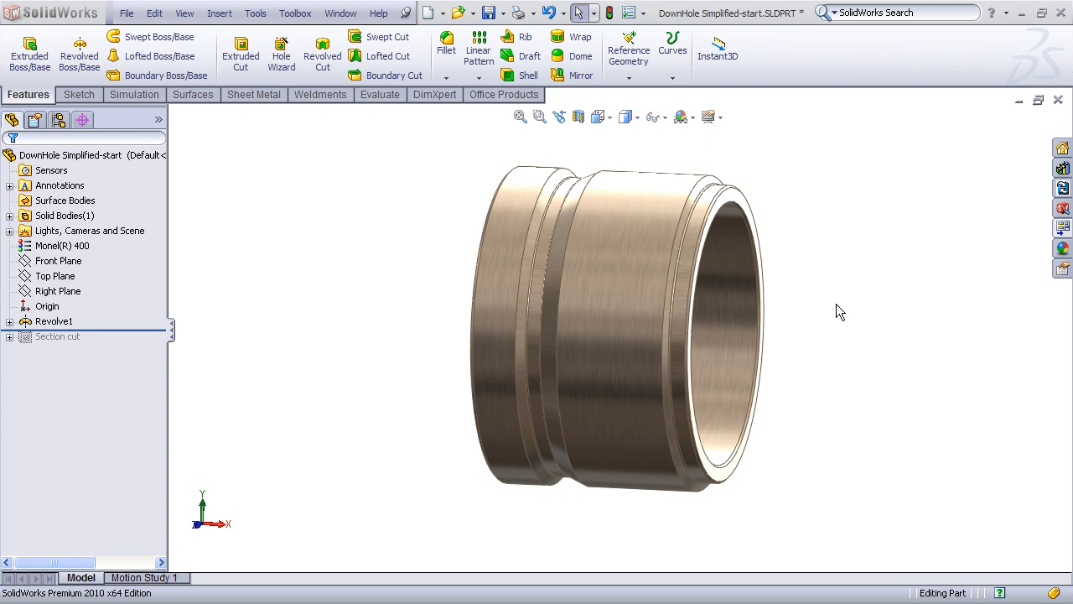
Step: Begin a new sketch on the bushing's front end face
{"action": "left_click_drag", "start_coordinate": [838, 311], "coordinate": [844, 296]}
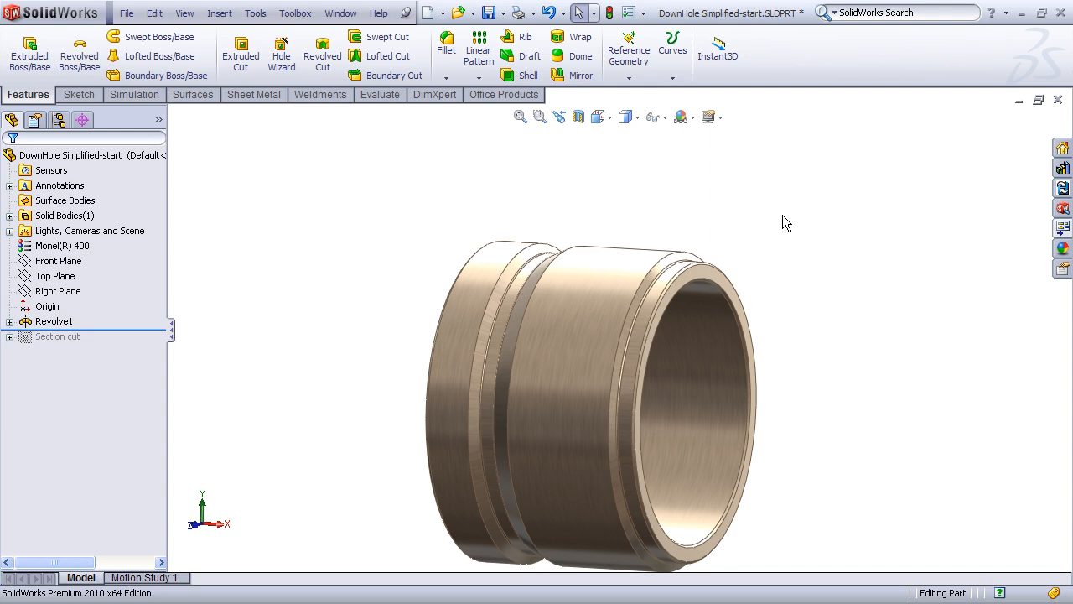
{"action": "mouse_move", "coordinate": [814, 301]}
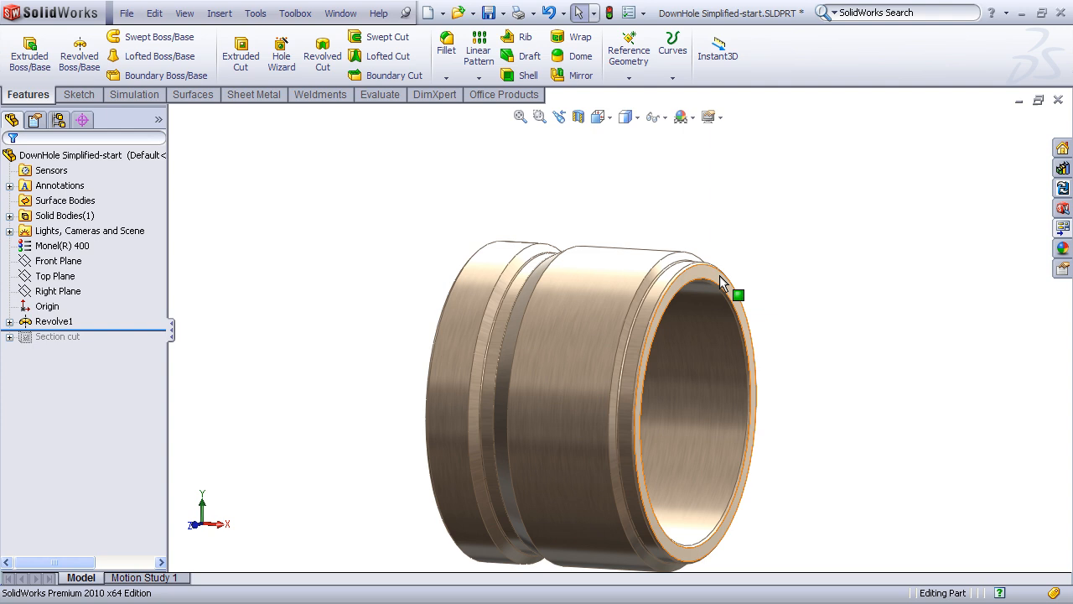
{"action": "mouse_move", "coordinate": [711, 277]}
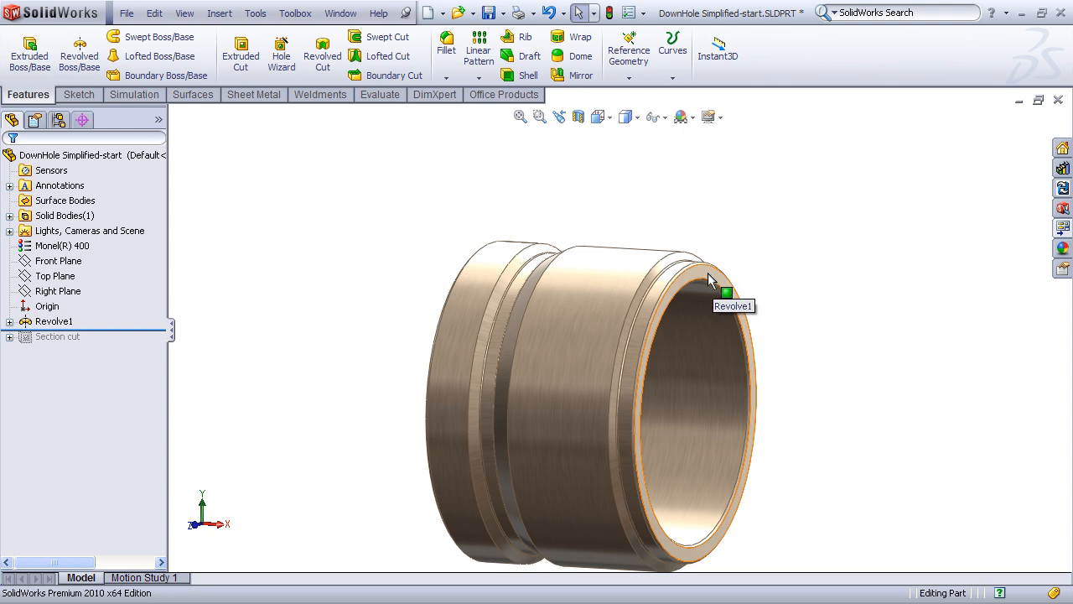
{"action": "left_click", "coordinate": [711, 278]}
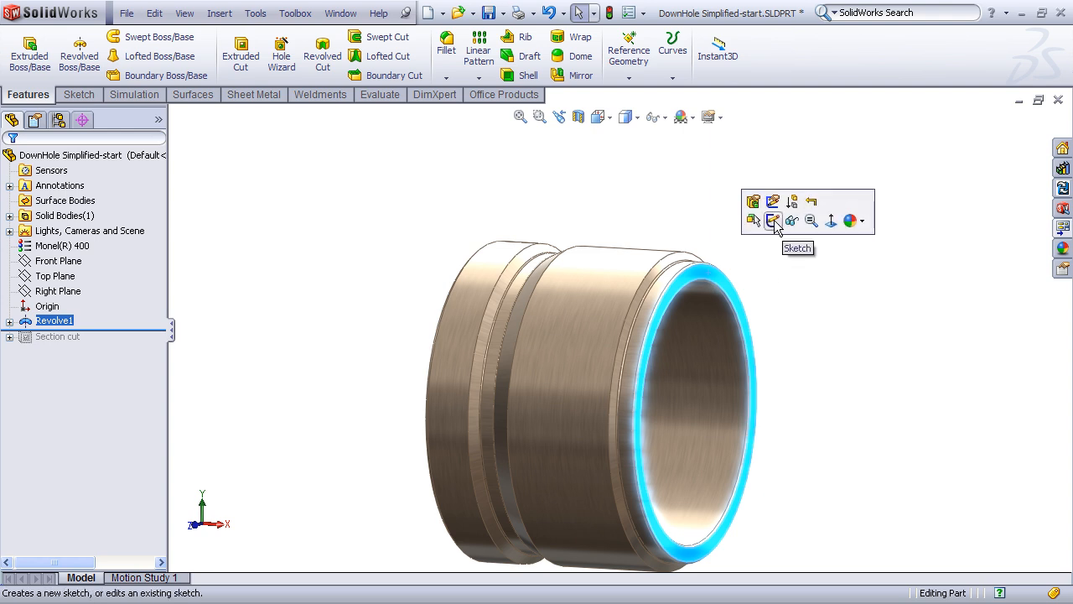
{"action": "left_click", "coordinate": [773, 221]}
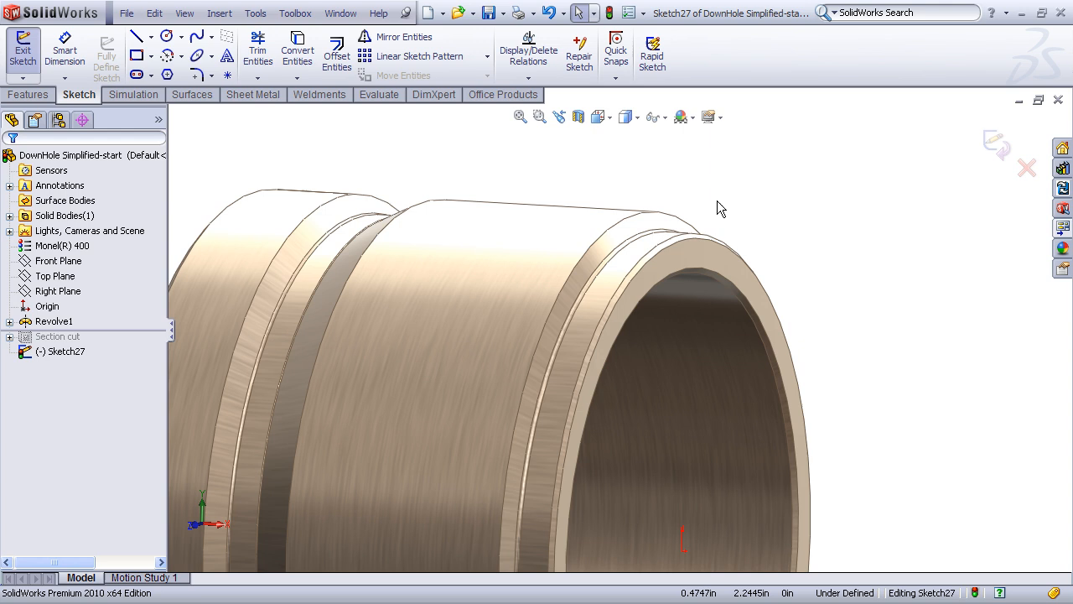
{"action": "mouse_move", "coordinate": [653, 219]}
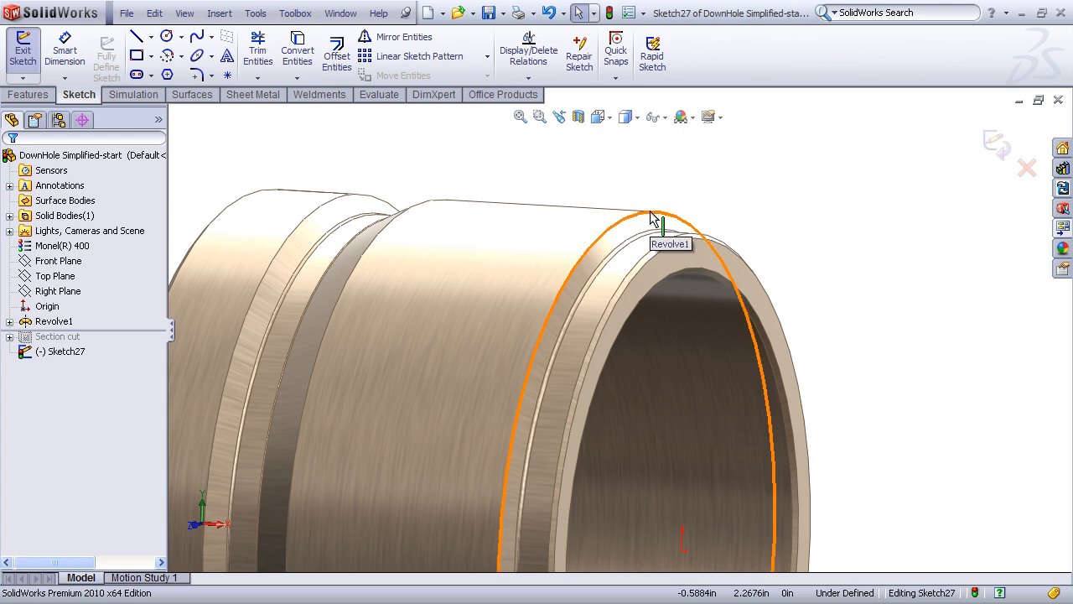
Step: Offset the outer circular edge by 0.051 in to create the thread circle
{"action": "left_click", "coordinate": [336, 53]}
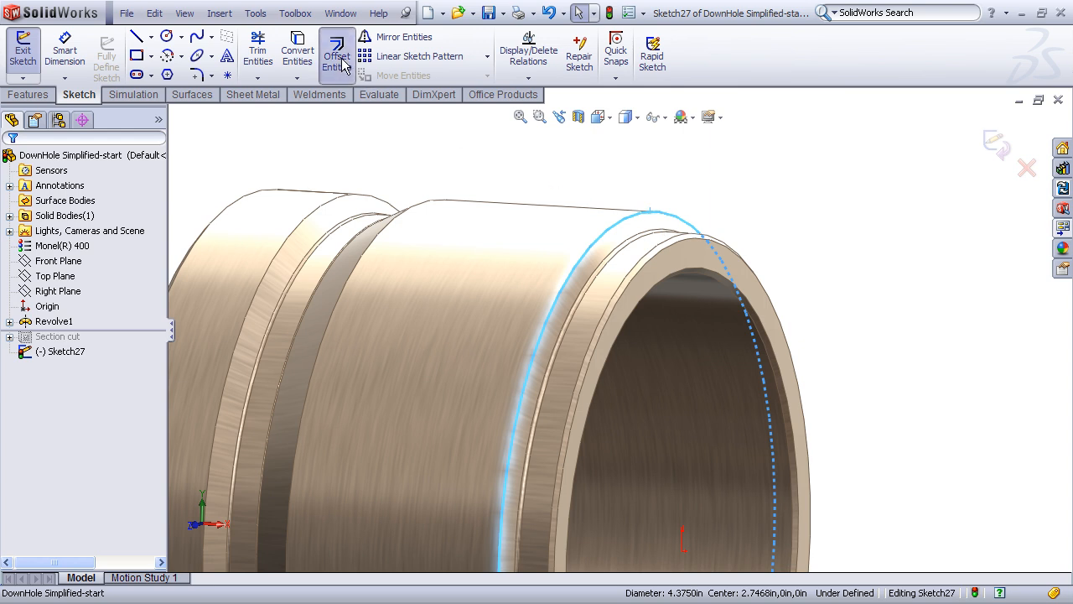
{"action": "left_click", "coordinate": [336, 55]}
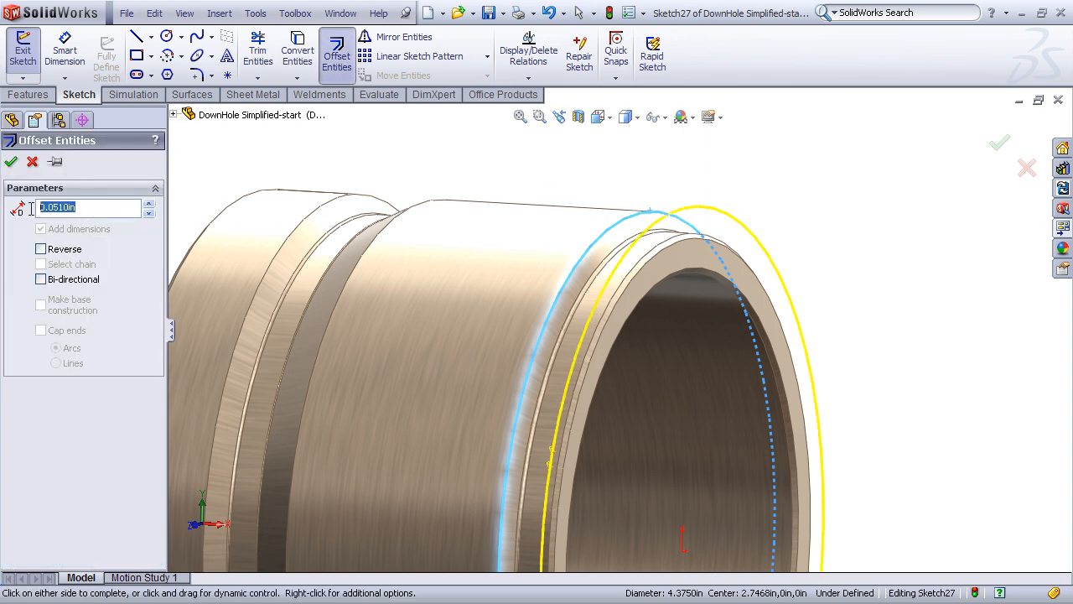
{"action": "type", "text": ".051"}
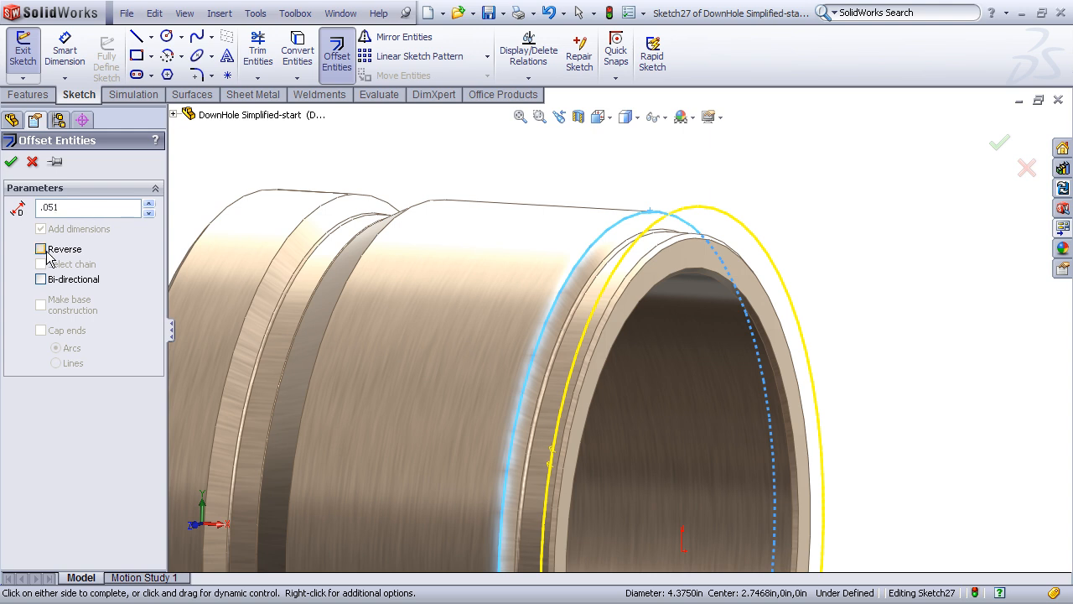
{"action": "left_click", "coordinate": [40, 249]}
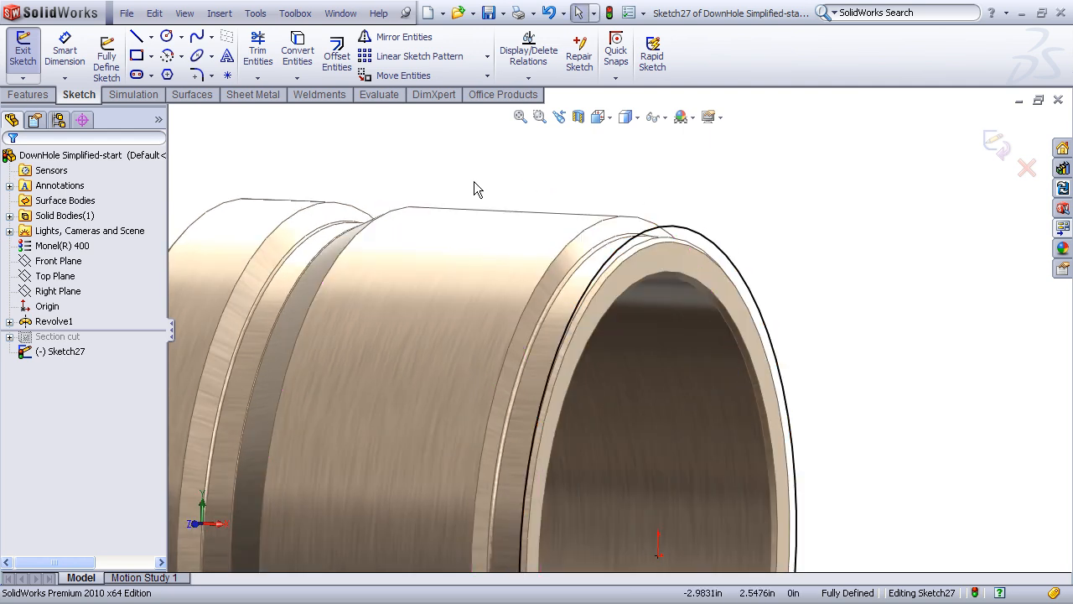
Step: Start a Helix/Spiral on the offset circle, defined by Height and Pitch
{"action": "left_click", "coordinate": [219, 12]}
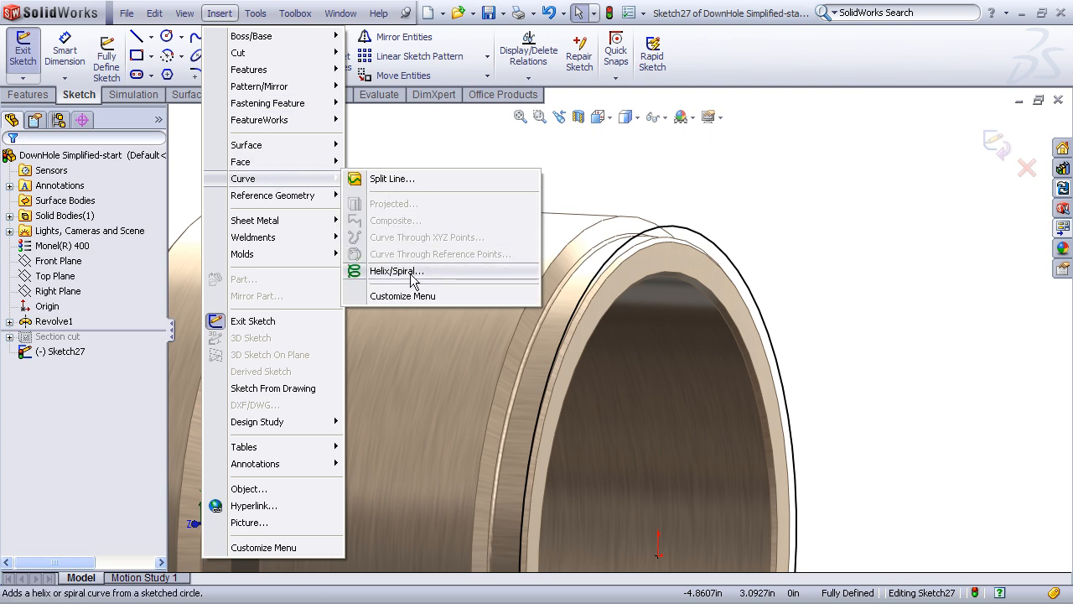
{"action": "left_click", "coordinate": [396, 270]}
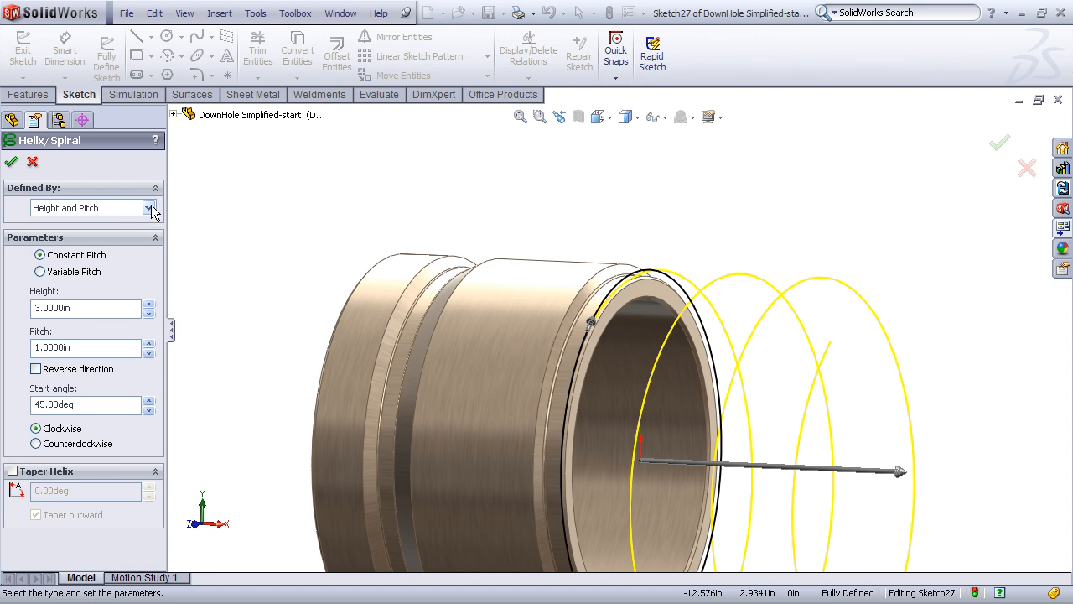
{"action": "left_click", "coordinate": [150, 207]}
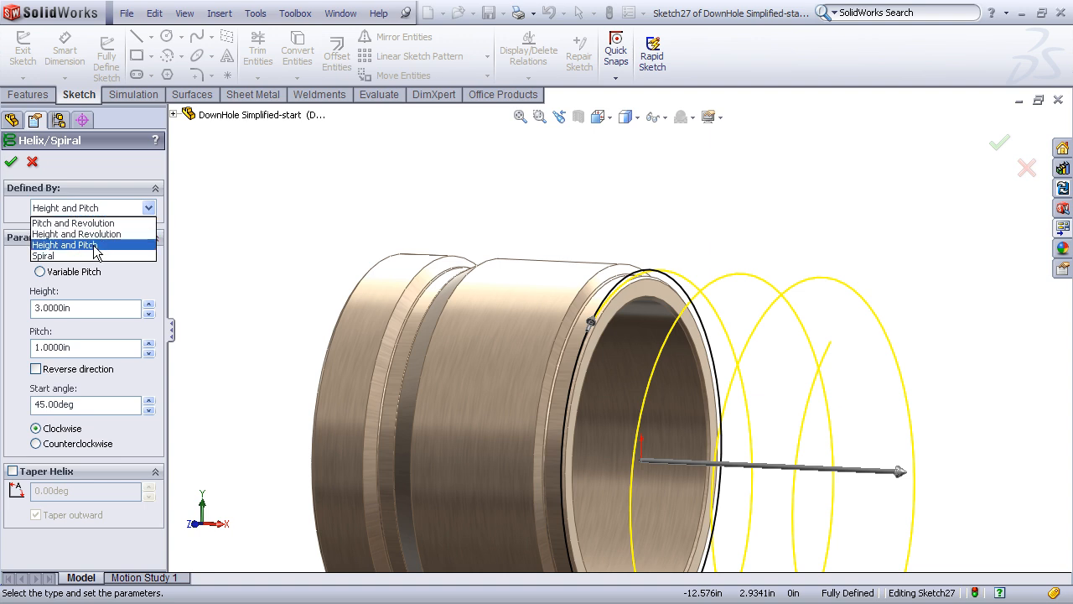
{"action": "left_click", "coordinate": [66, 245]}
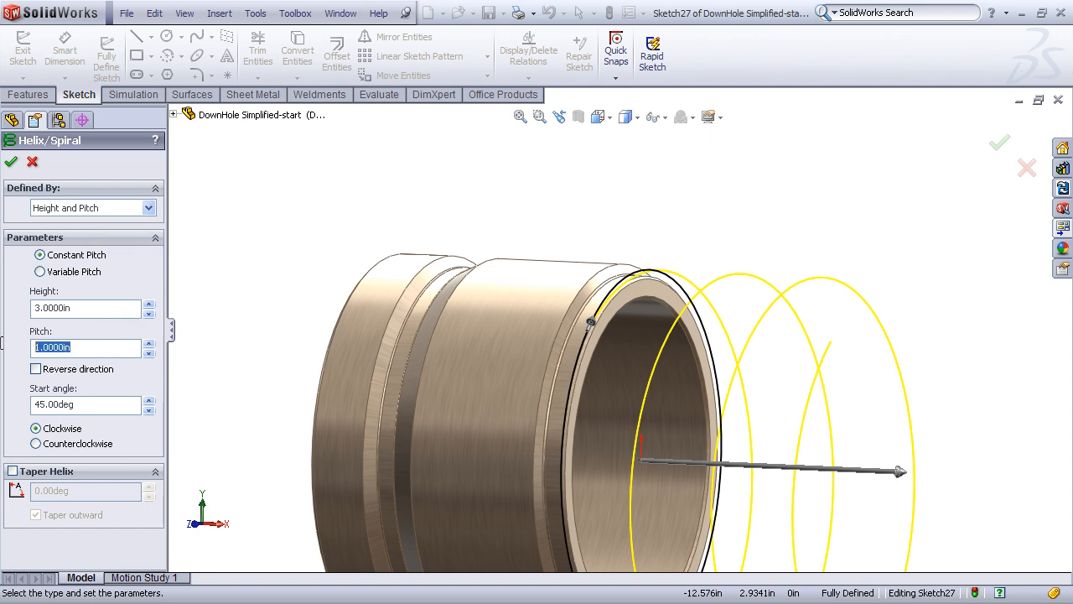
Step: Set the helix pitch to 1/12 in (0.08333333 in)
{"action": "type", "text": "1"}
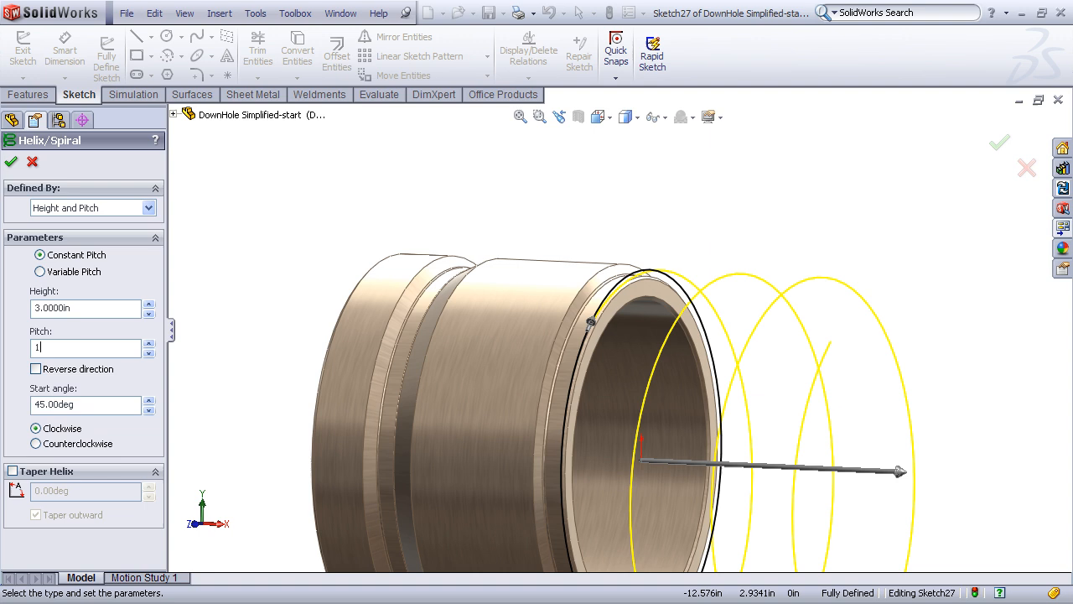
{"action": "type", "text": "/12"}
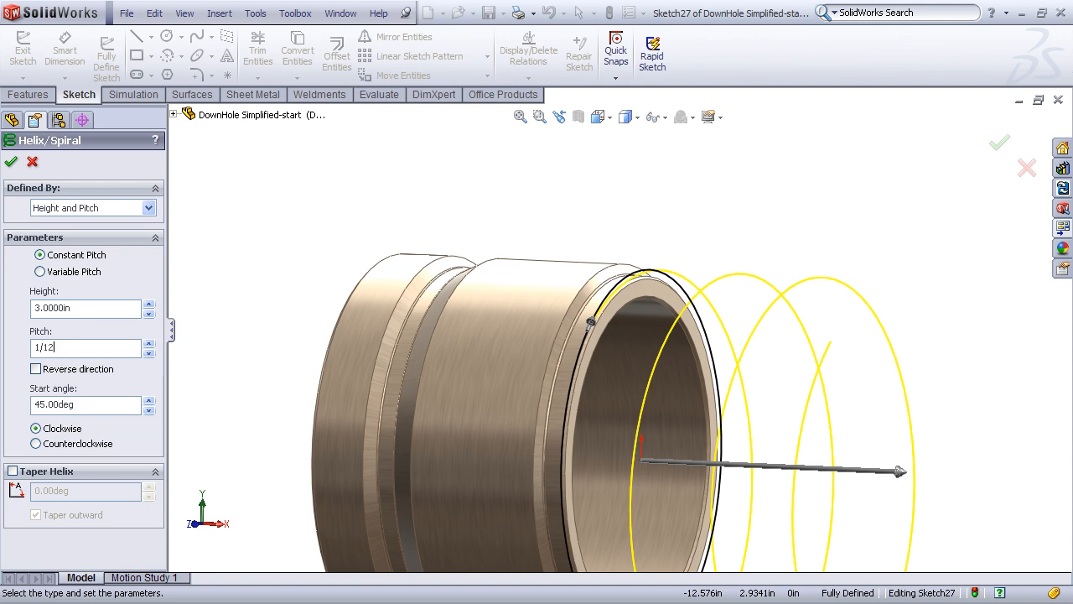
{"action": "type", "text": "0.08333333in"}
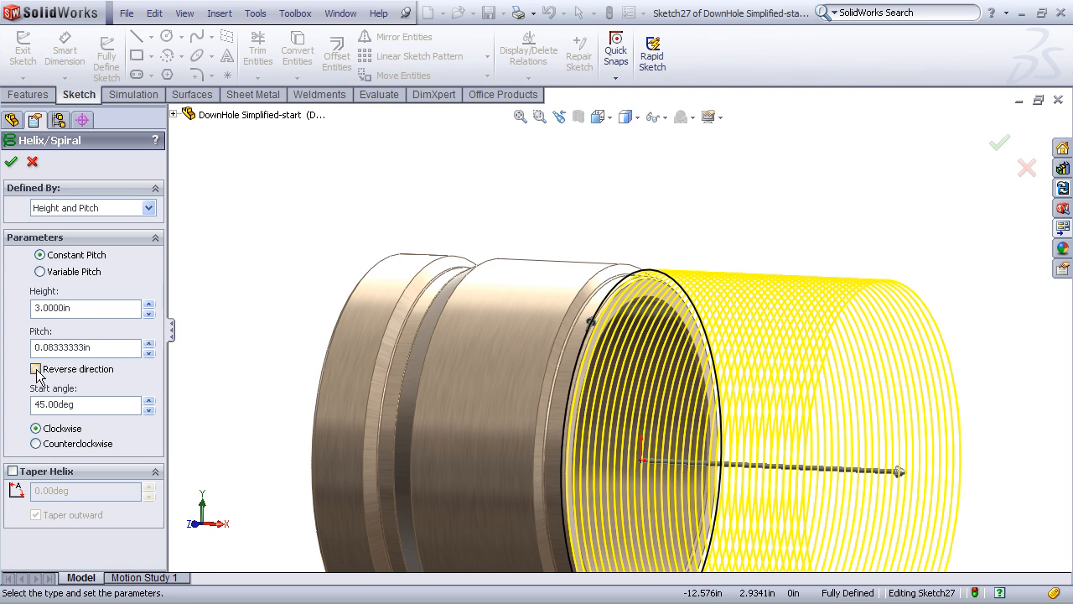
Step: Reverse the helix direction, set a 90° start angle and keep it clockwise
{"action": "left_click", "coordinate": [35, 369]}
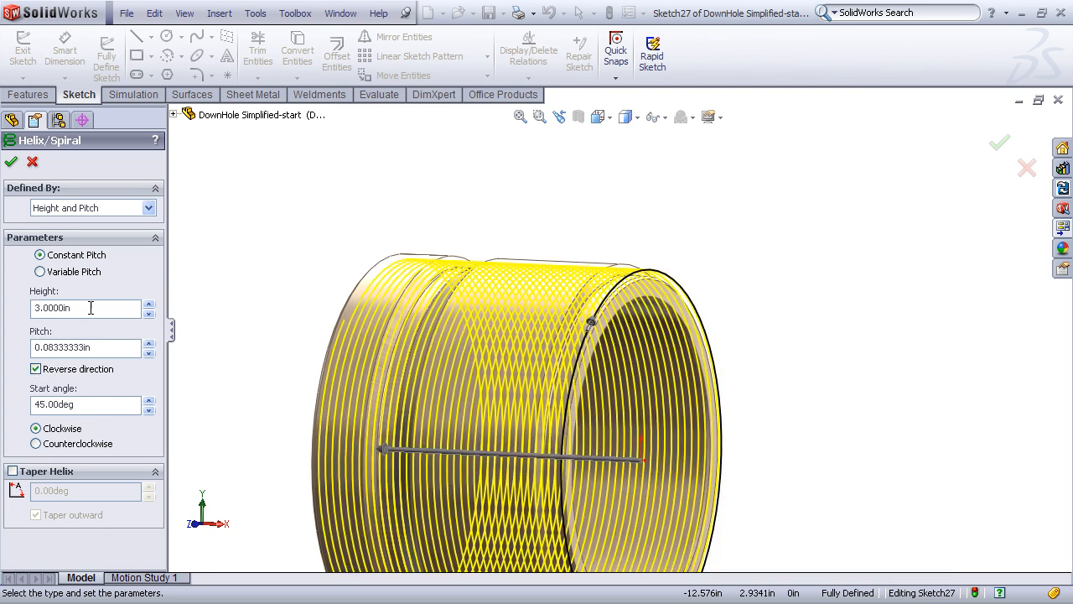
{"action": "mouse_move", "coordinate": [299, 288]}
{"action": "type", "text": "2.1250"}
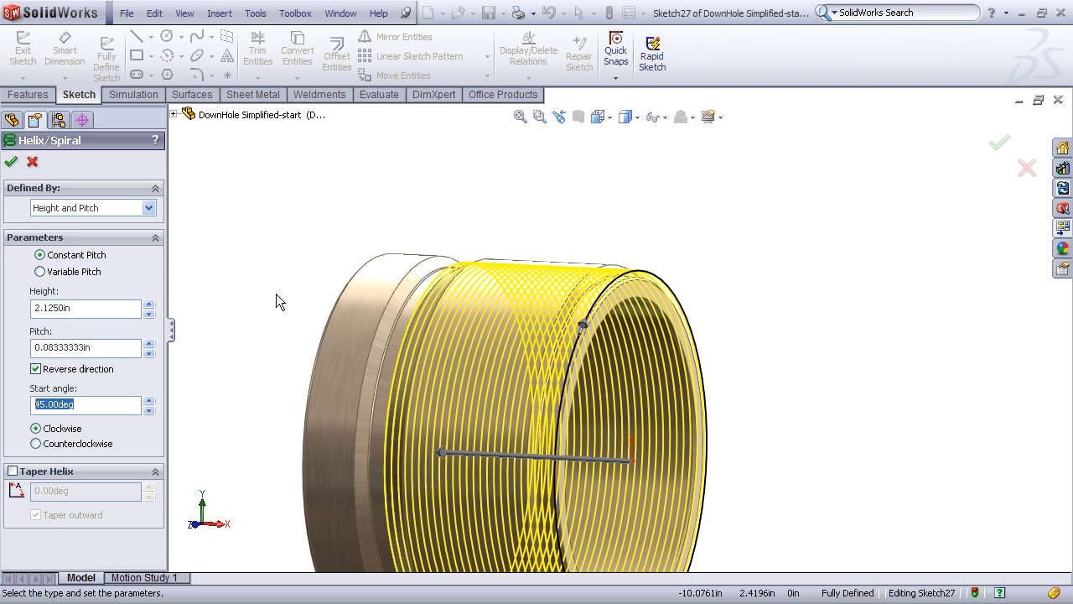
{"action": "mouse_move", "coordinate": [334, 225]}
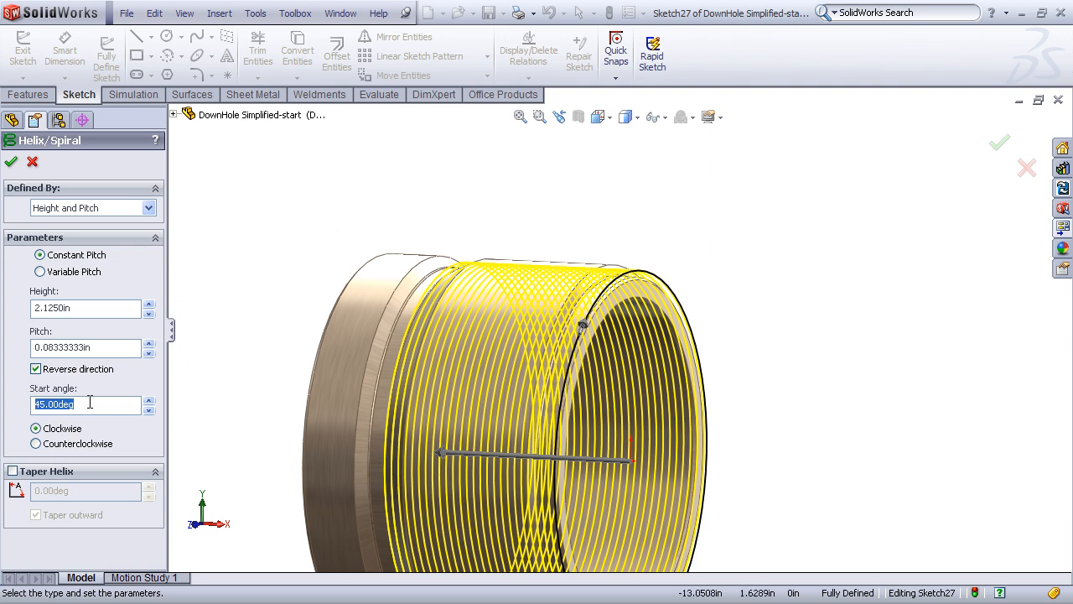
{"action": "mouse_move", "coordinate": [84, 404]}
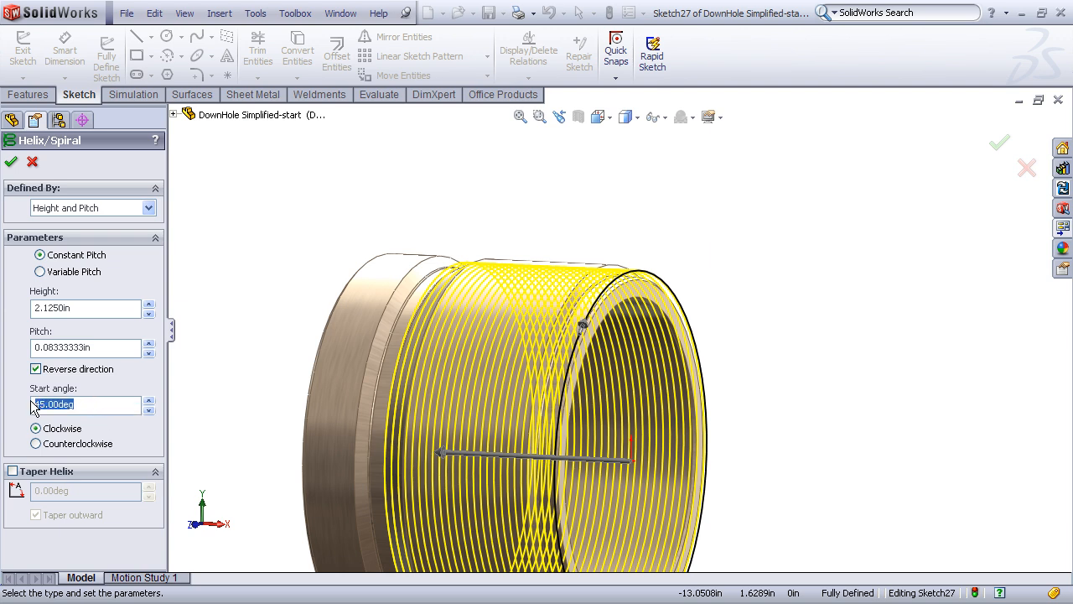
{"action": "type", "text": "90.00deg"}
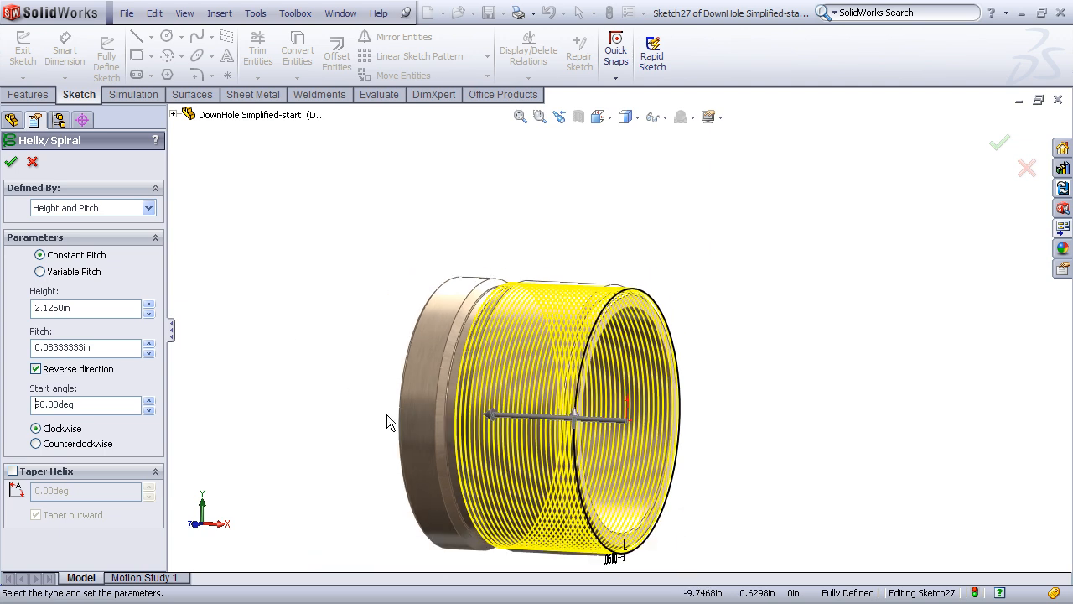
{"action": "mouse_move", "coordinate": [631, 298]}
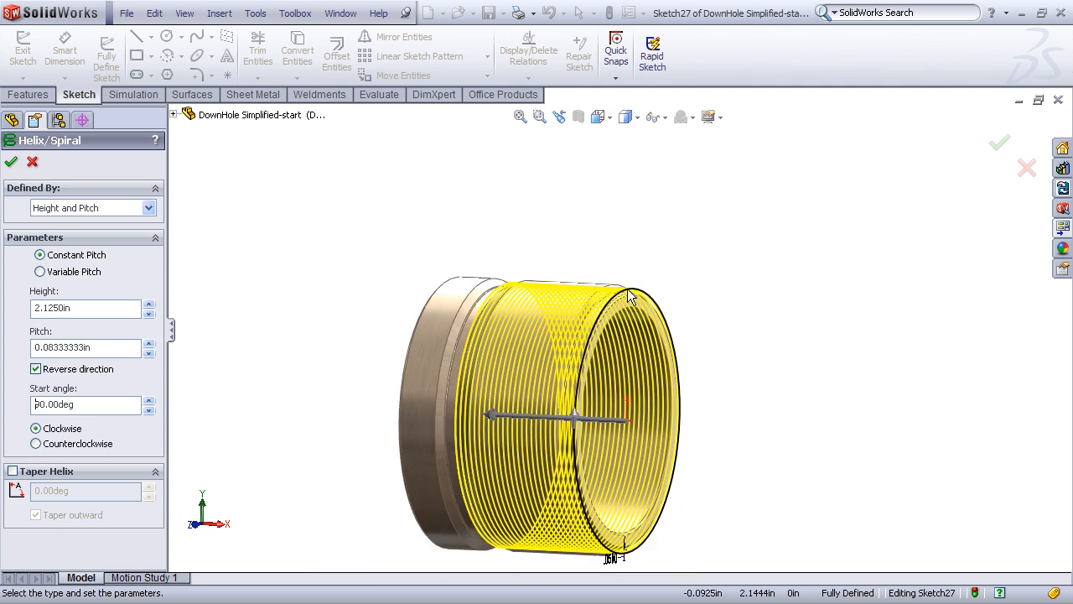
{"action": "mouse_move", "coordinate": [436, 274]}
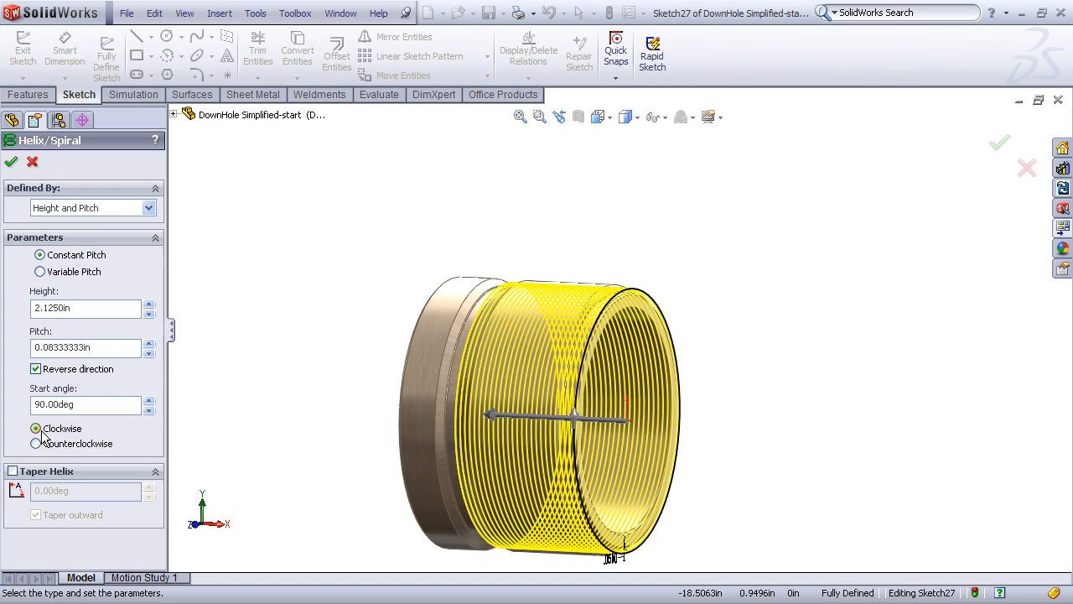
{"action": "left_click", "coordinate": [40, 442]}
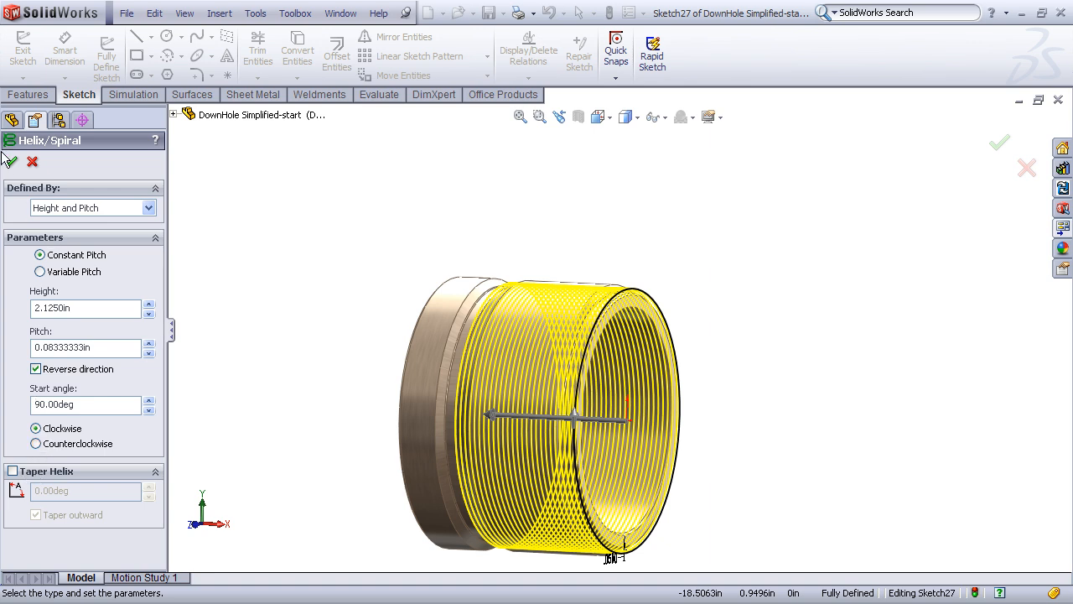
Step: Accept the helix as Helix/Spiral3 and select the Front Plane
{"action": "left_click", "coordinate": [998, 141]}
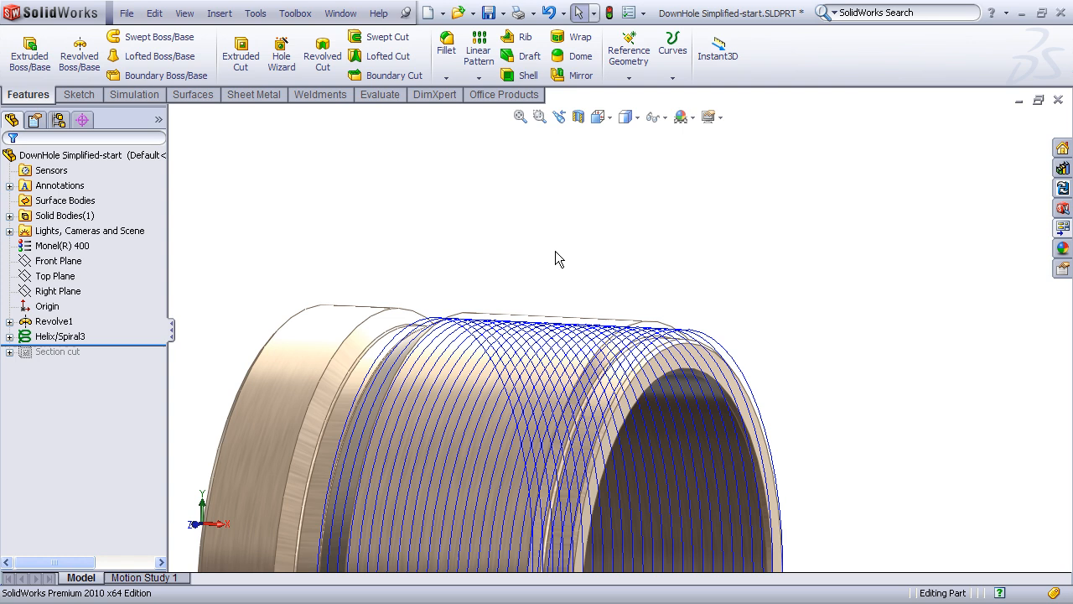
{"action": "mouse_move", "coordinate": [542, 288]}
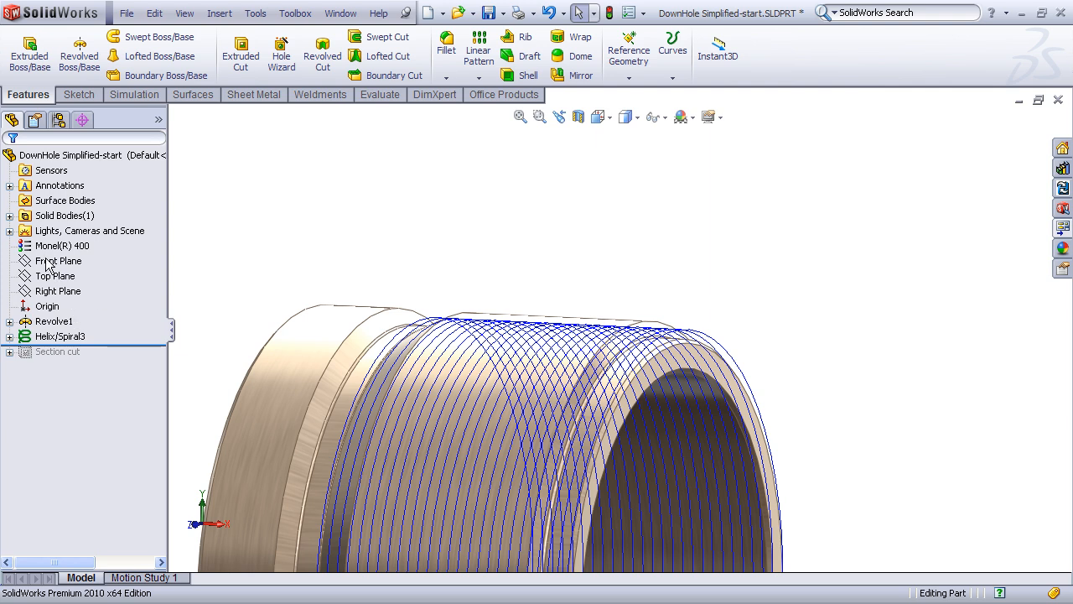
{"action": "left_click", "coordinate": [58, 260]}
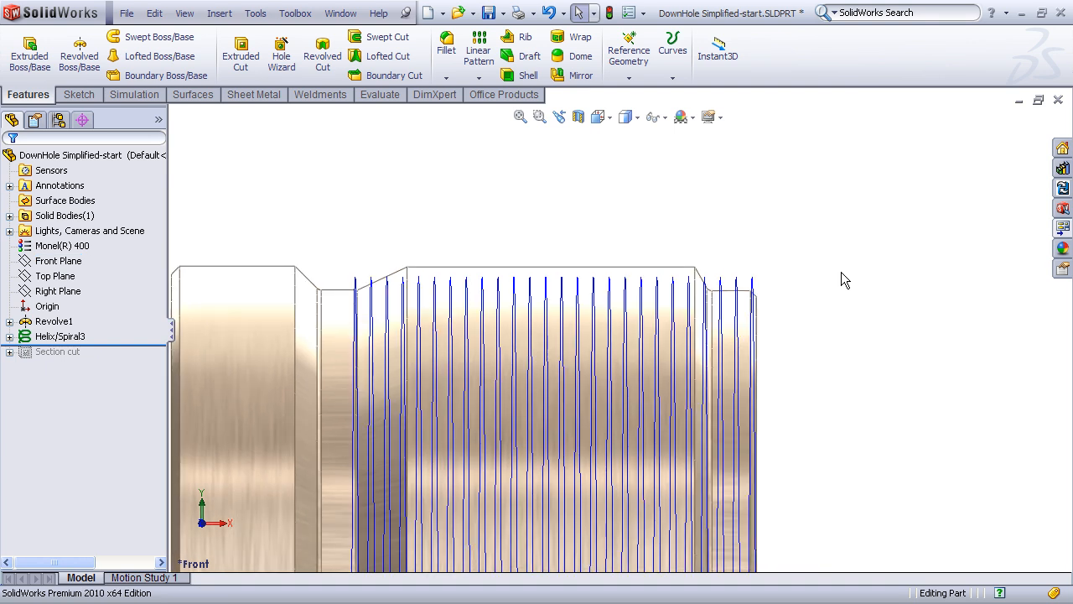
{"action": "mouse_move", "coordinate": [830, 266]}
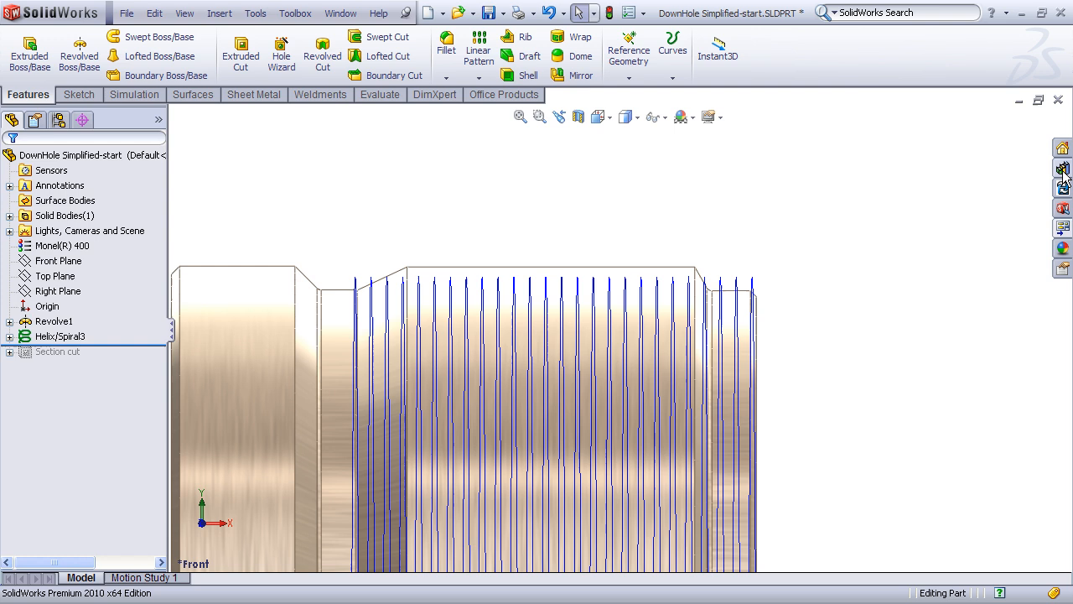
Step: Show the Design Library to reach the V-THD thread profile block
{"action": "left_click", "coordinate": [1062, 168]}
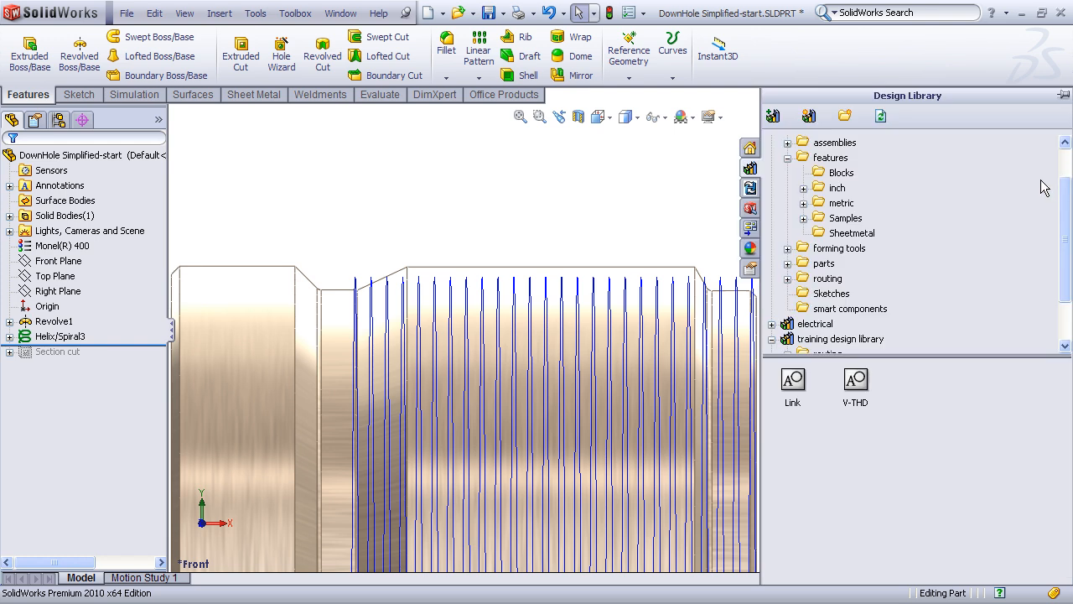
{"action": "mouse_move", "coordinate": [967, 220]}
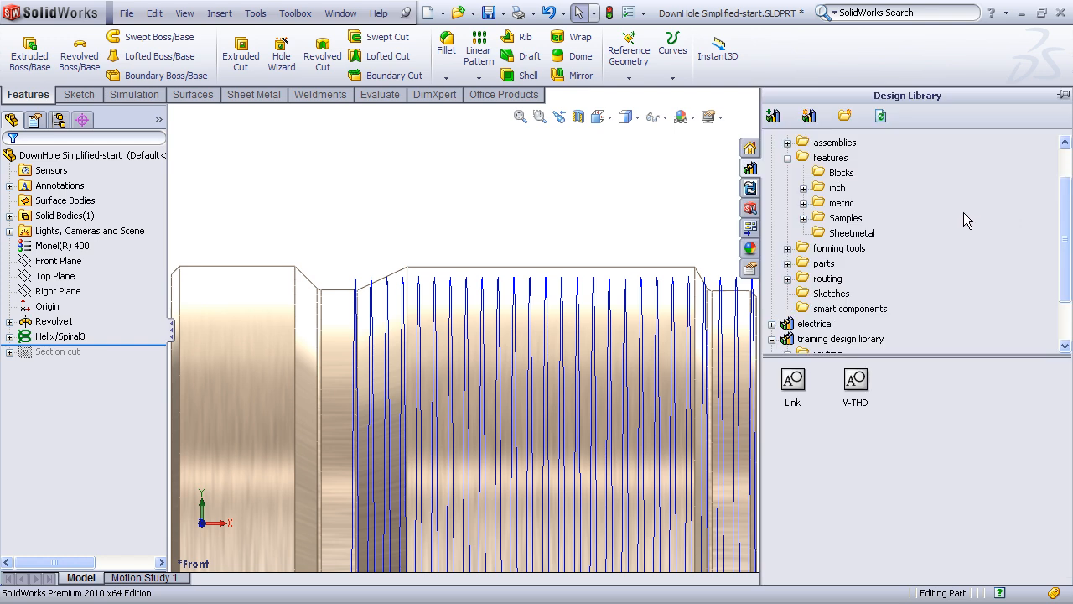
{"action": "mouse_move", "coordinate": [778, 193]}
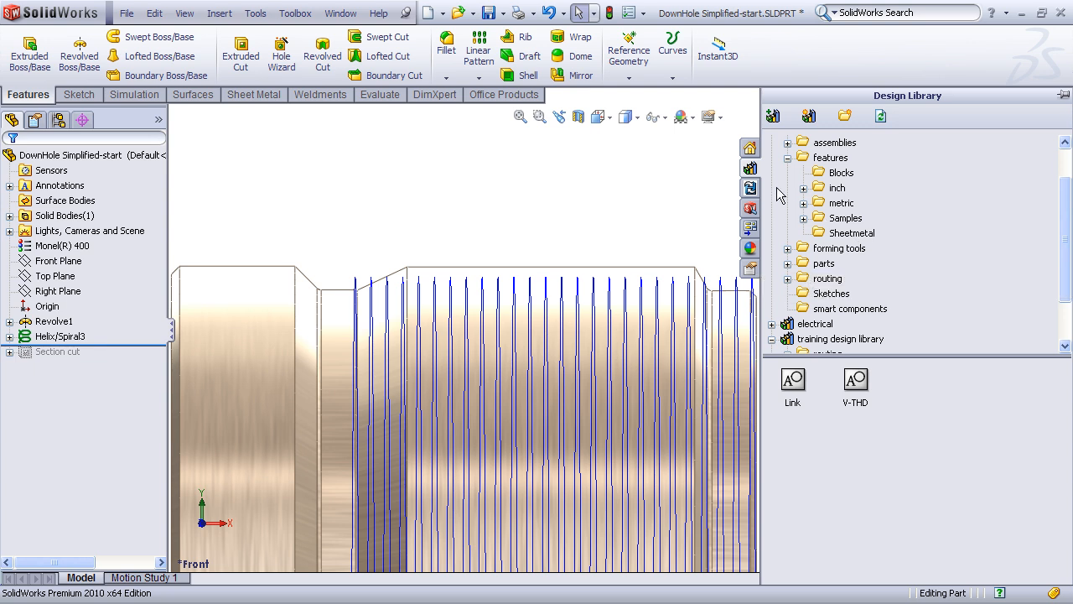
{"action": "mouse_move", "coordinate": [749, 168]}
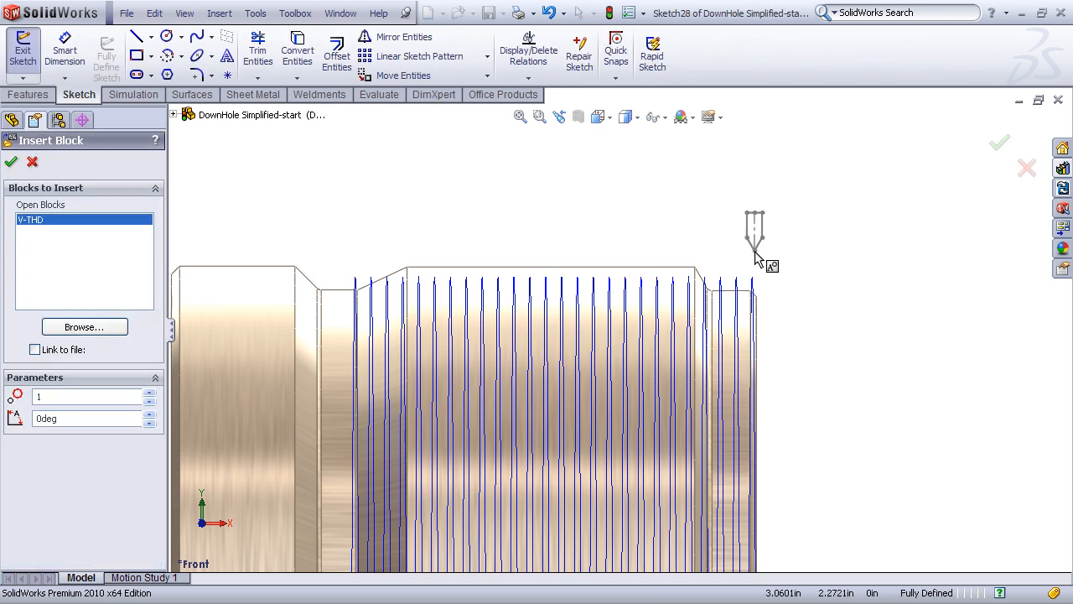
Step: Place the V-THD block at the helix end and exit Sketch28
{"action": "left_click", "coordinate": [11, 161]}
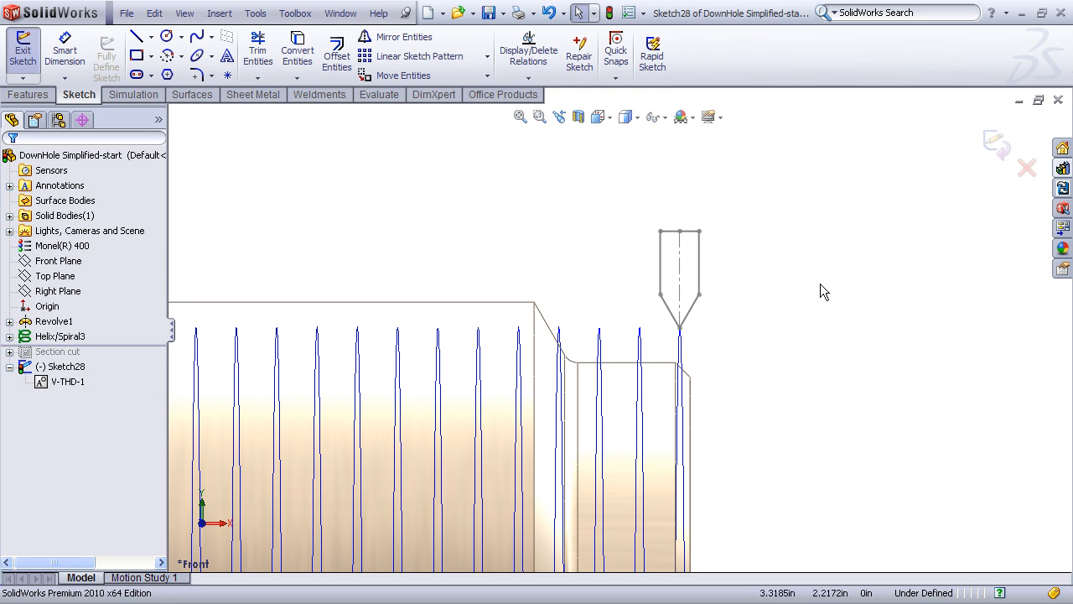
{"action": "left_click", "coordinate": [22, 51]}
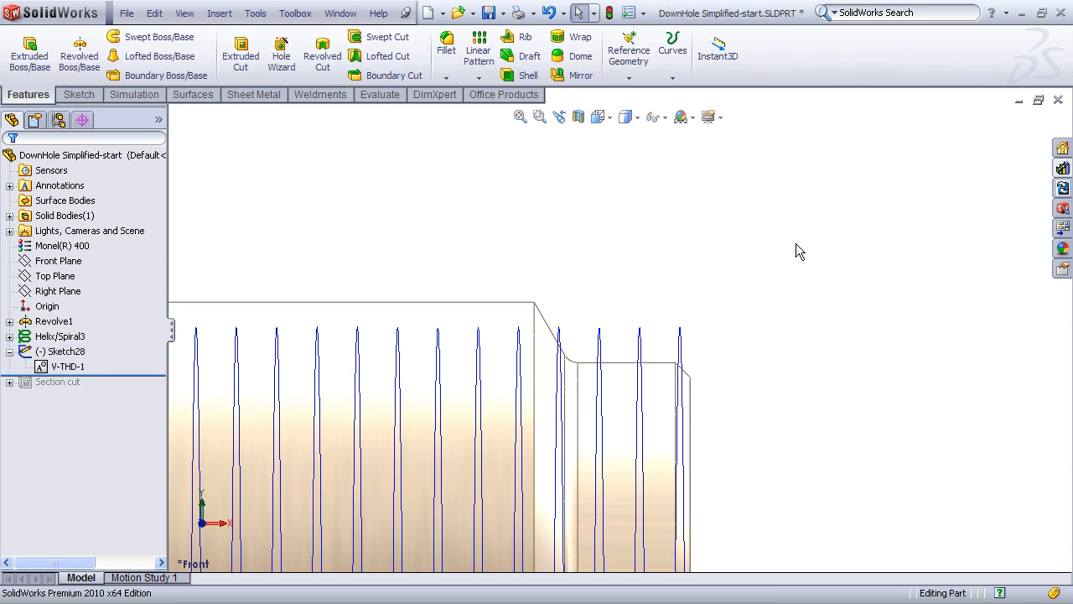
Step: Start a Swept Cut with Sketch28 as the profile
{"action": "left_click", "coordinate": [654, 116]}
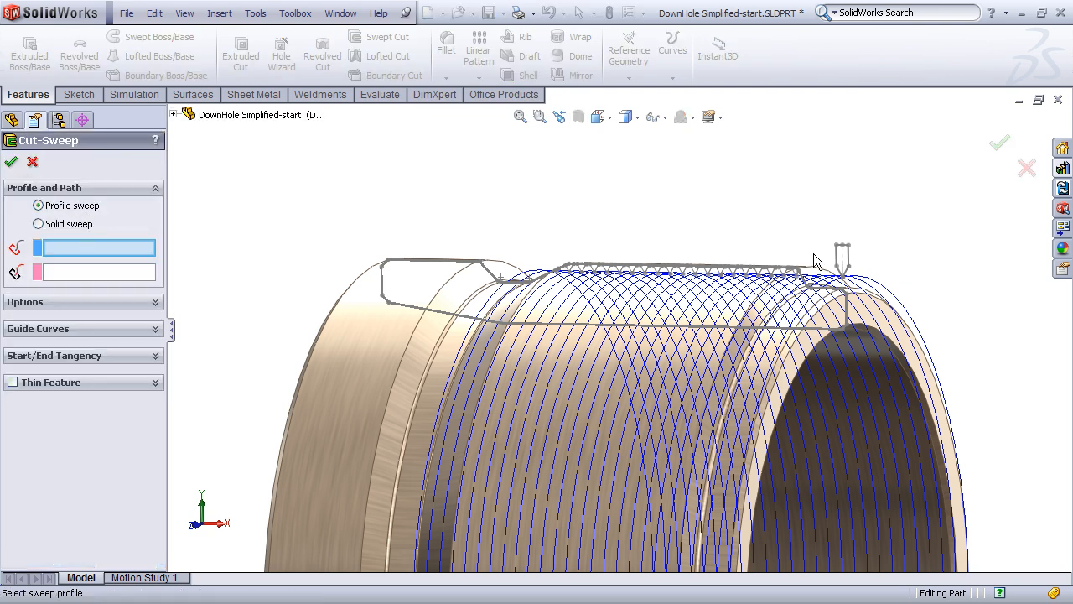
{"action": "left_click", "coordinate": [843, 256]}
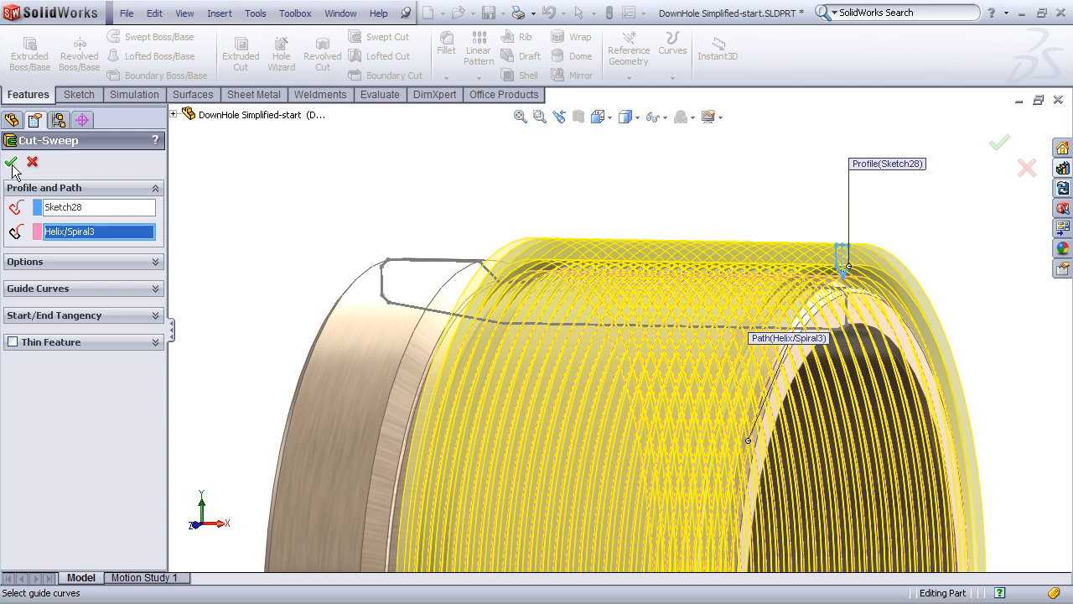
{"action": "mouse_move", "coordinate": [254, 515]}
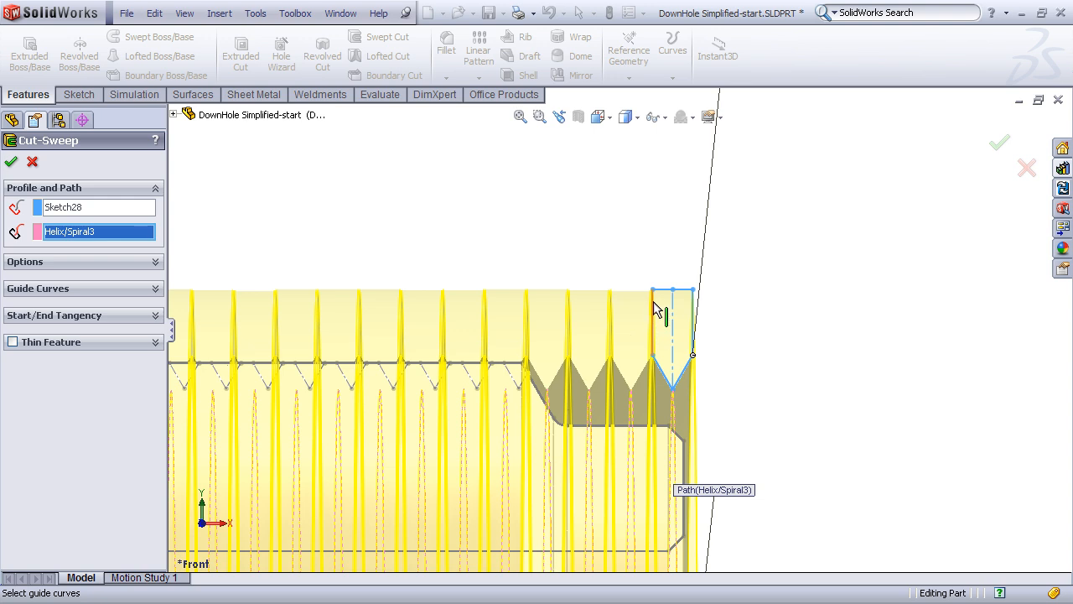
{"action": "mouse_move", "coordinate": [696, 320]}
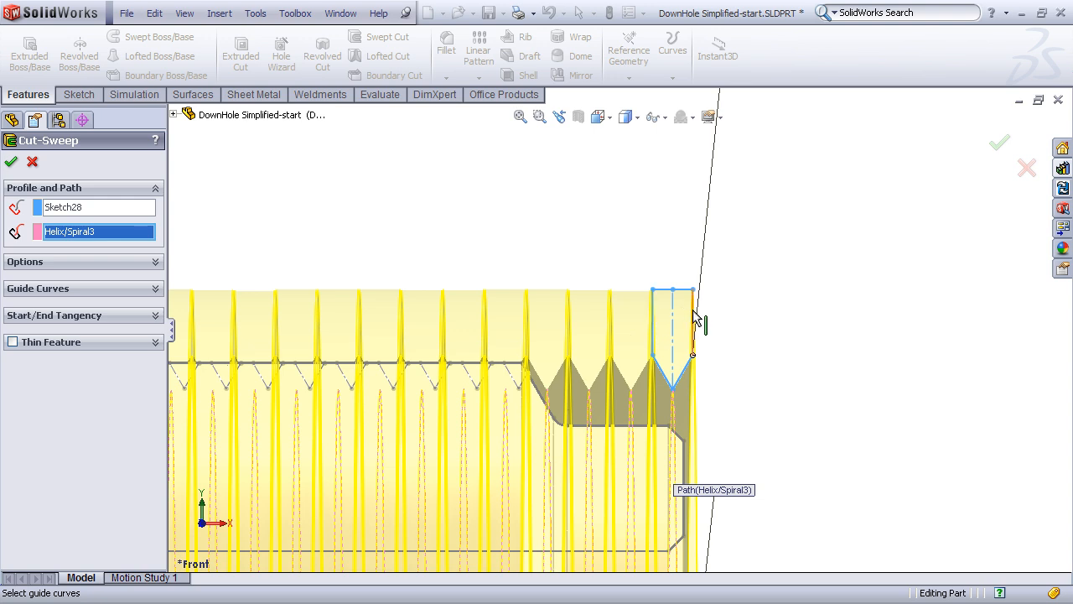
{"action": "mouse_move", "coordinate": [658, 310]}
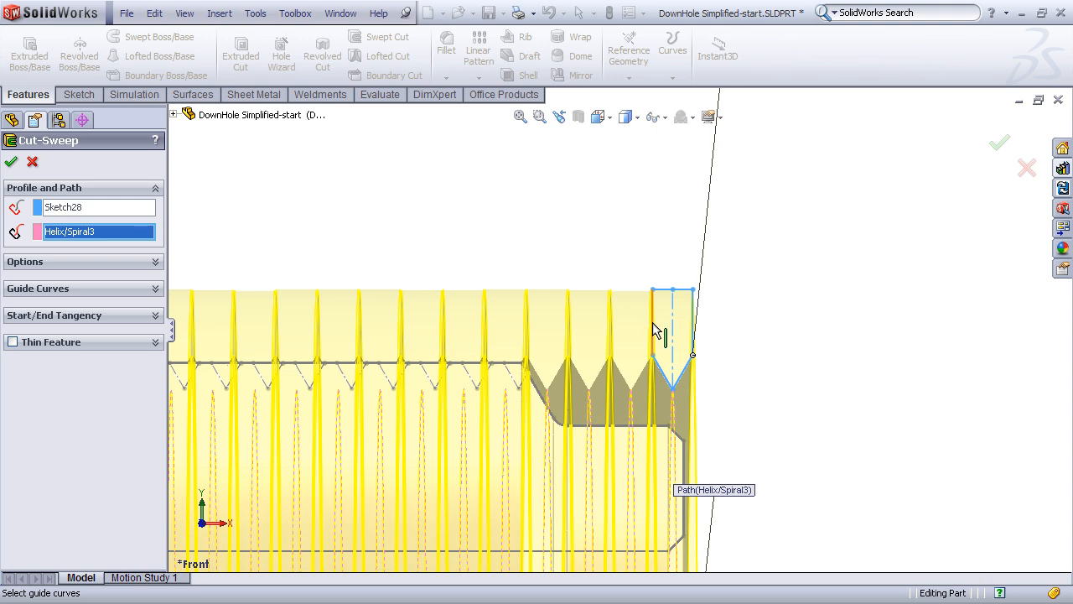
{"action": "mouse_move", "coordinate": [543, 373]}
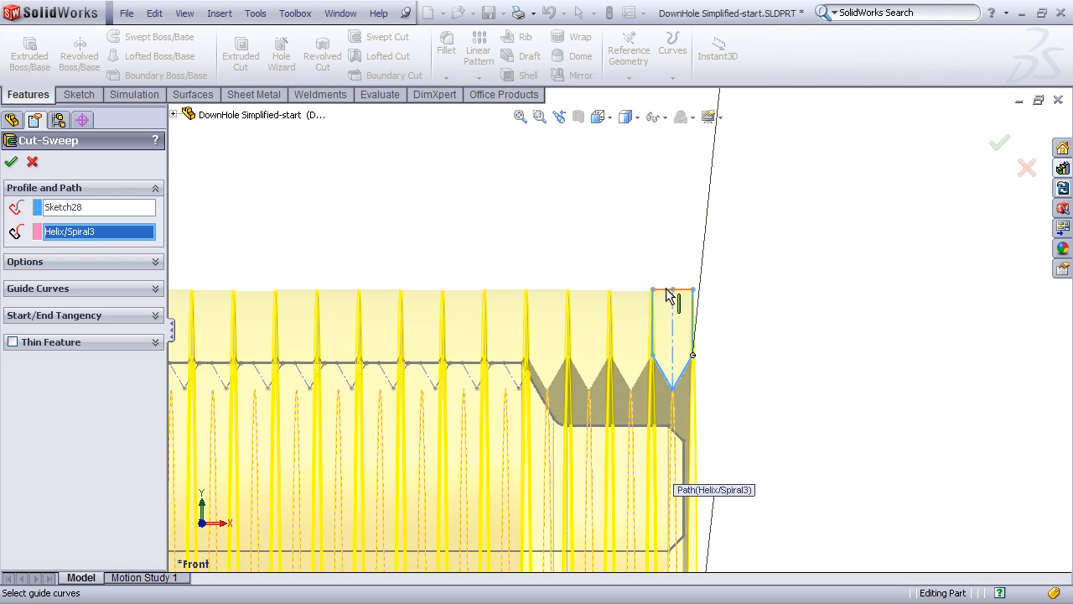
{"action": "mouse_move", "coordinate": [528, 373]}
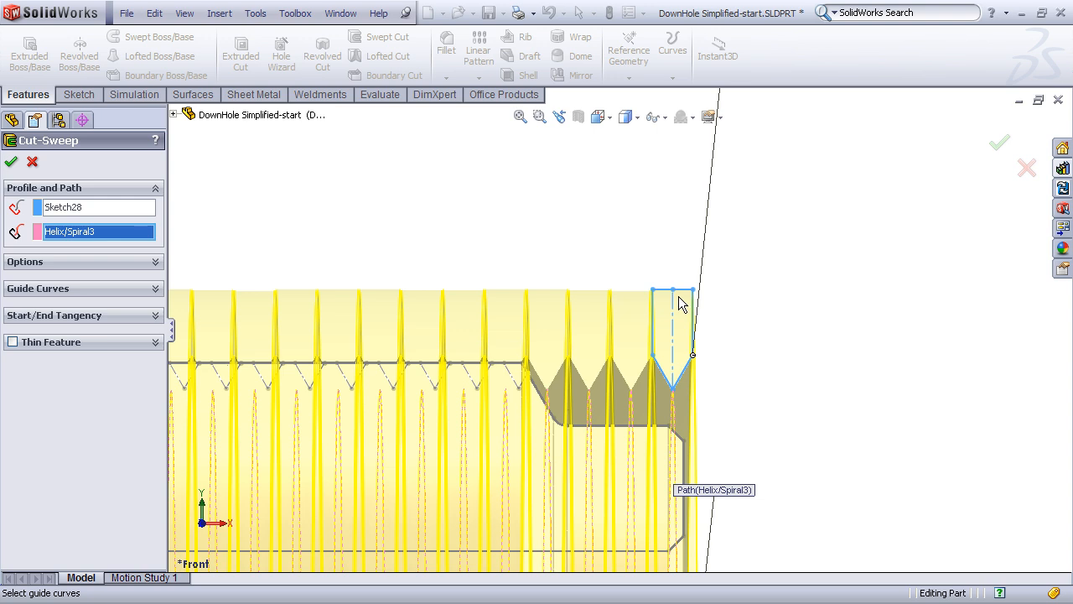
{"action": "mouse_move", "coordinate": [619, 308]}
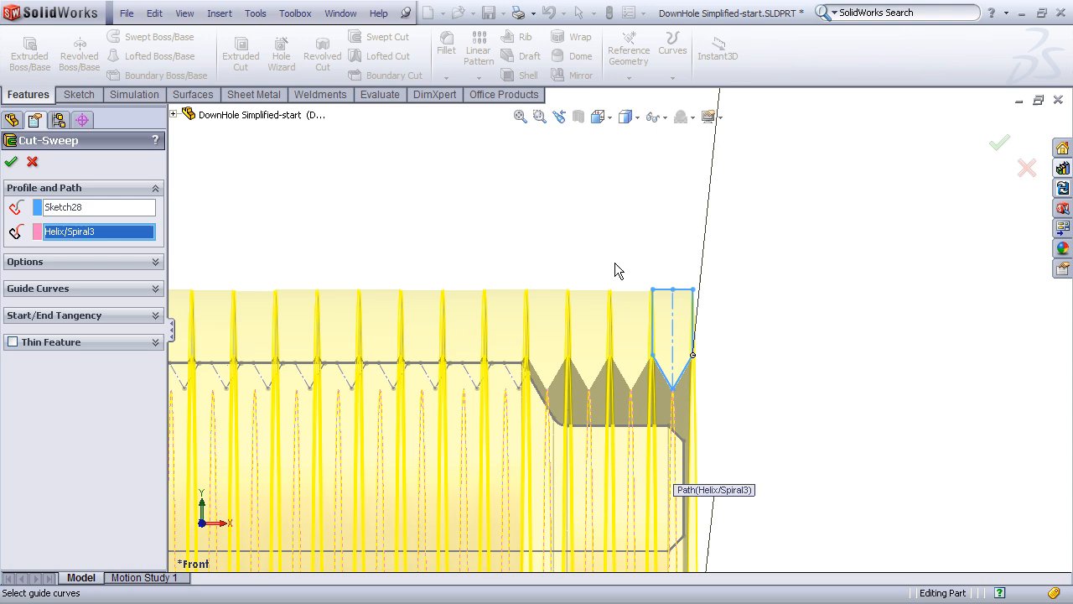
{"action": "mouse_move", "coordinate": [535, 265]}
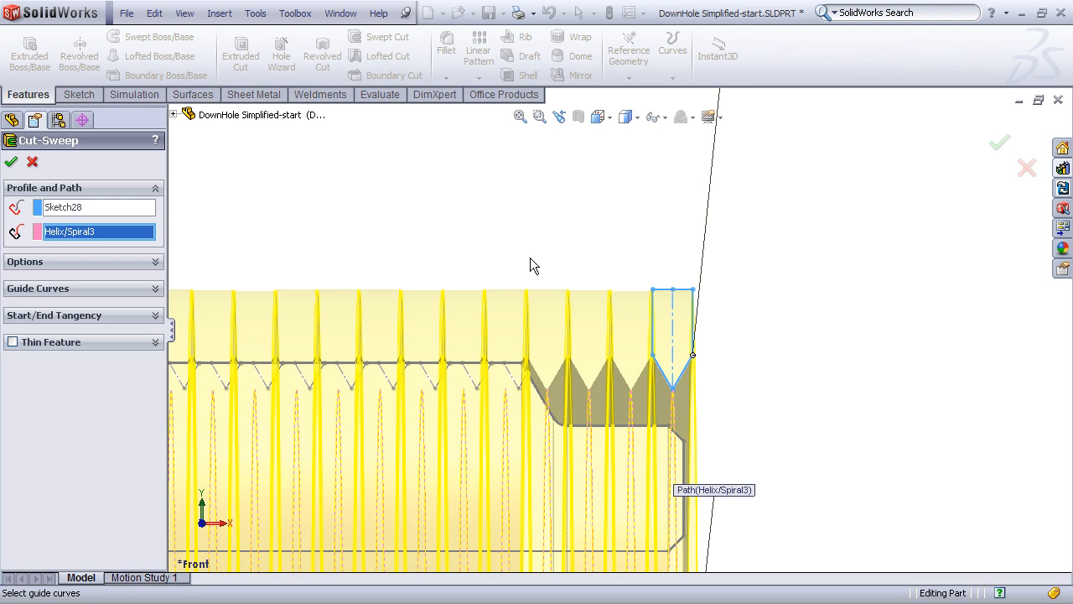
{"action": "mouse_move", "coordinate": [493, 246]}
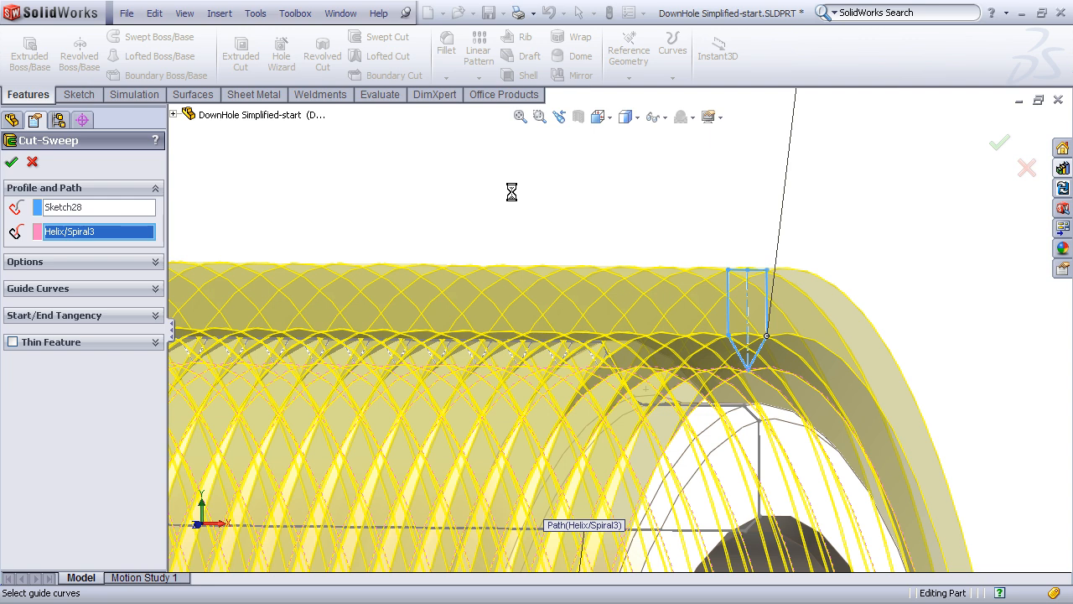
Step: Confirm the swept cut to create the Cut-Sweep1 thread grooves
{"action": "left_click", "coordinate": [11, 162]}
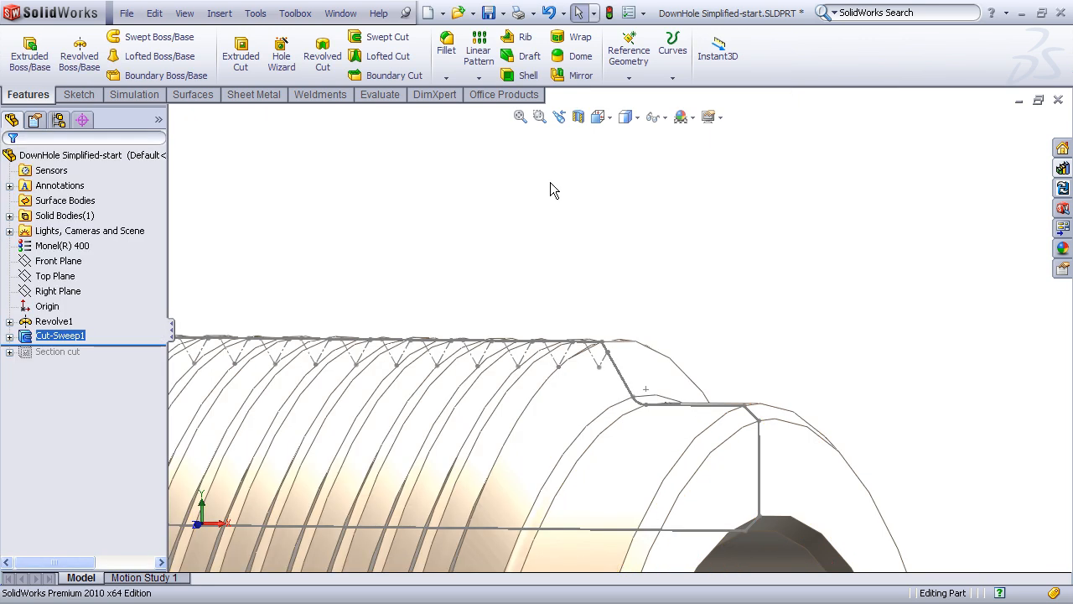
{"action": "left_click", "coordinate": [668, 117]}
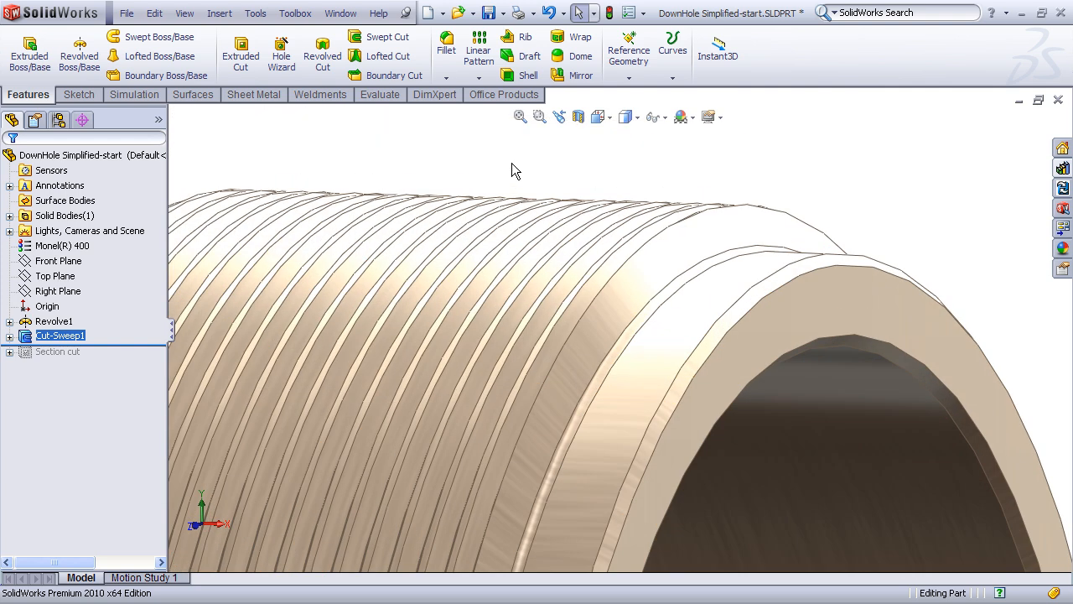
{"action": "left_click", "coordinate": [520, 116]}
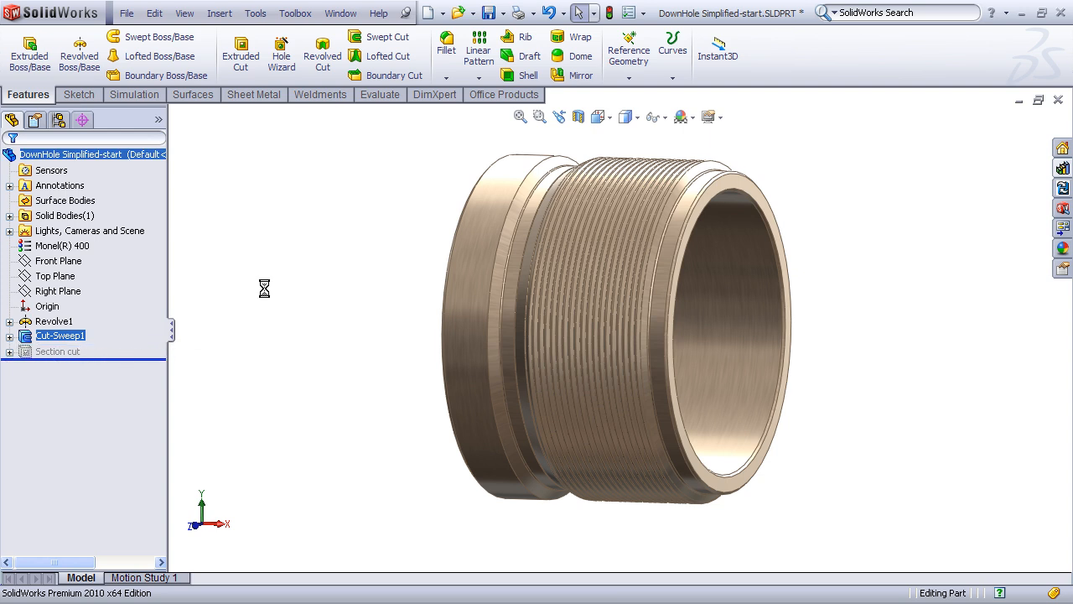
{"action": "mouse_move", "coordinate": [400, 231]}
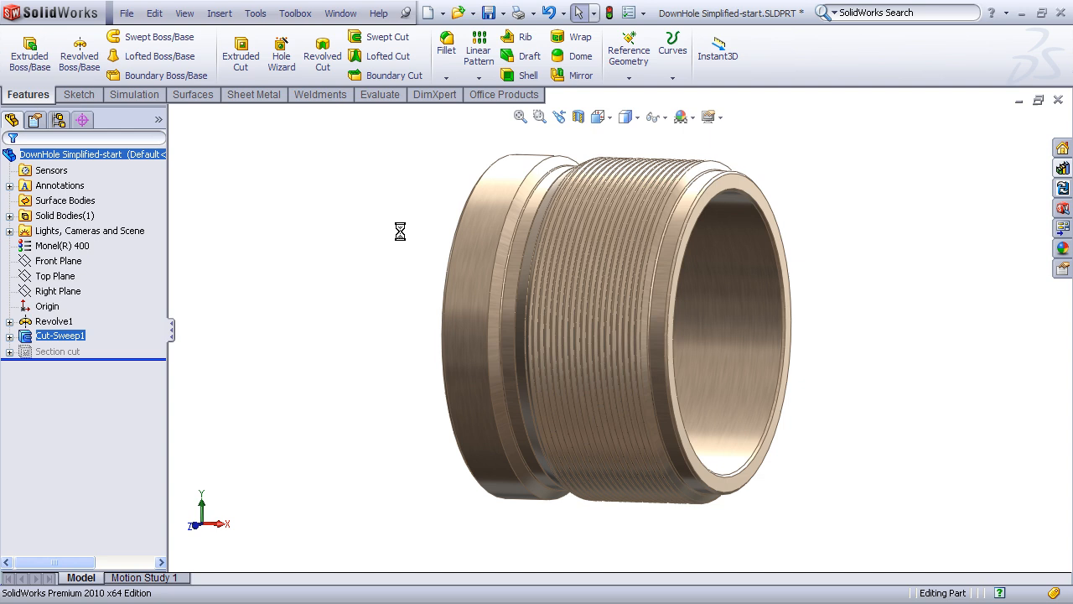
{"action": "left_click", "coordinate": [57, 351]}
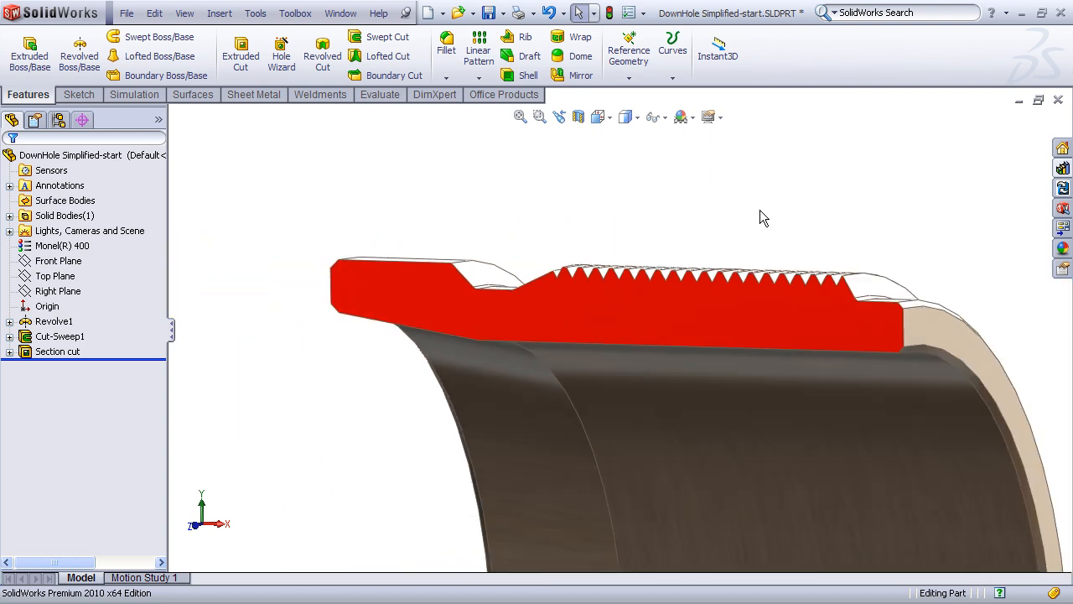
{"action": "mouse_move", "coordinate": [722, 214]}
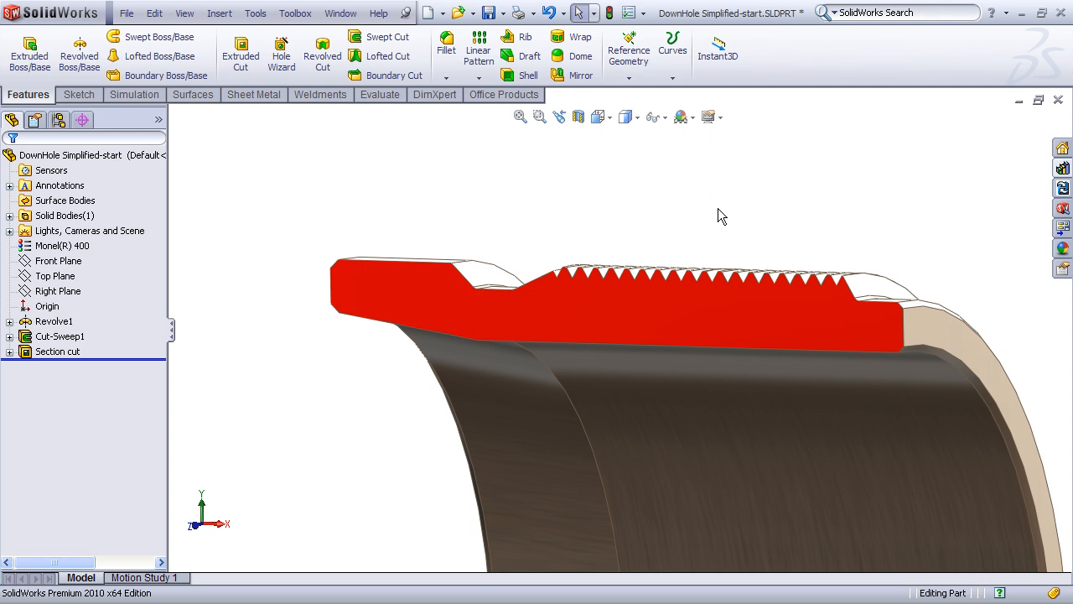
{"action": "mouse_move", "coordinate": [696, 218]}
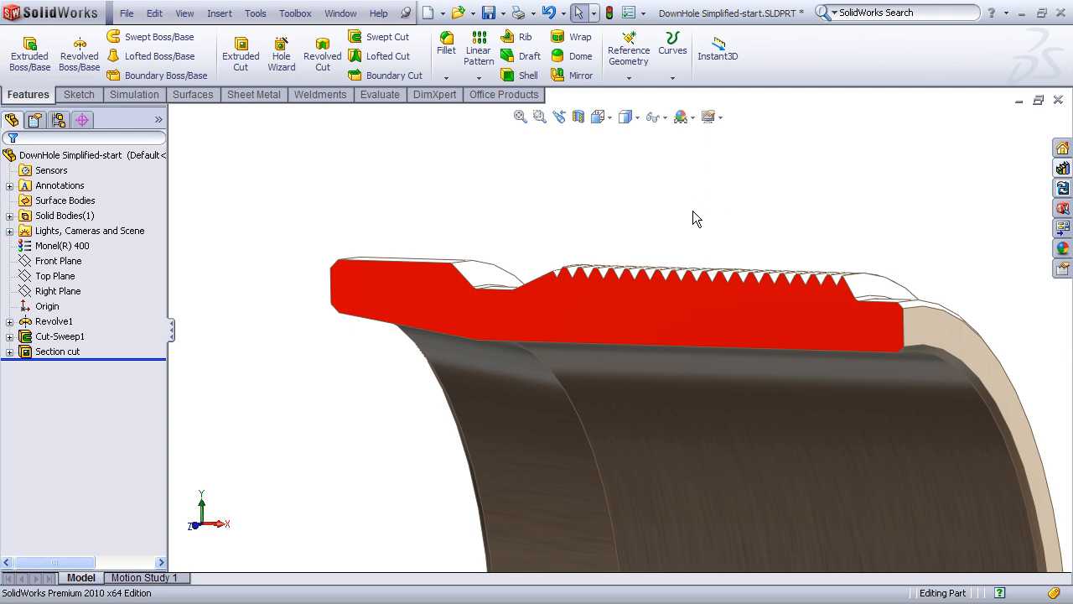
{"action": "mouse_move", "coordinate": [685, 221]}
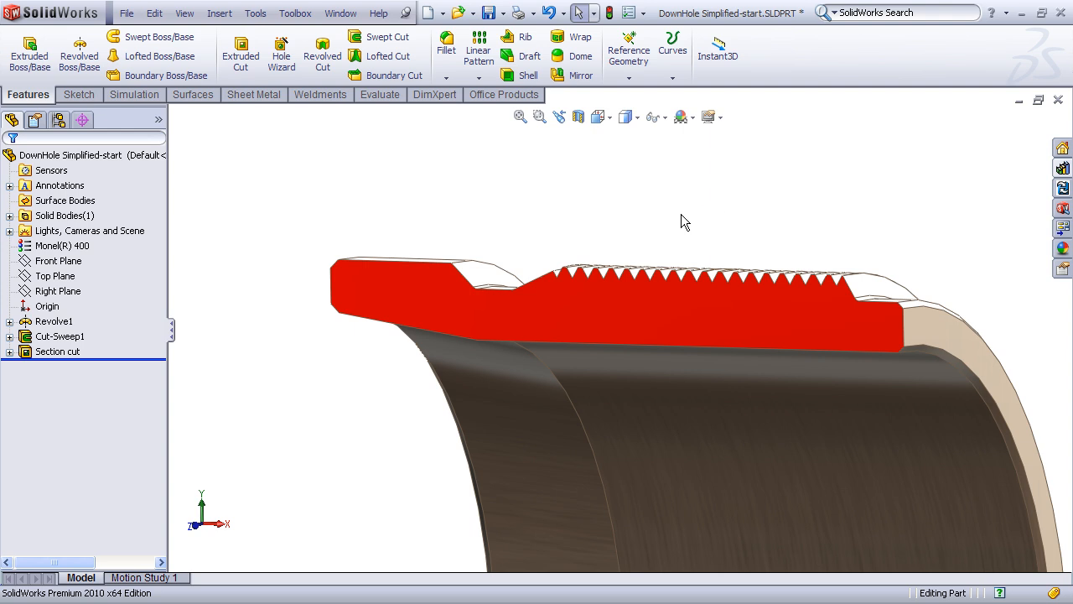
{"action": "mouse_move", "coordinate": [663, 228]}
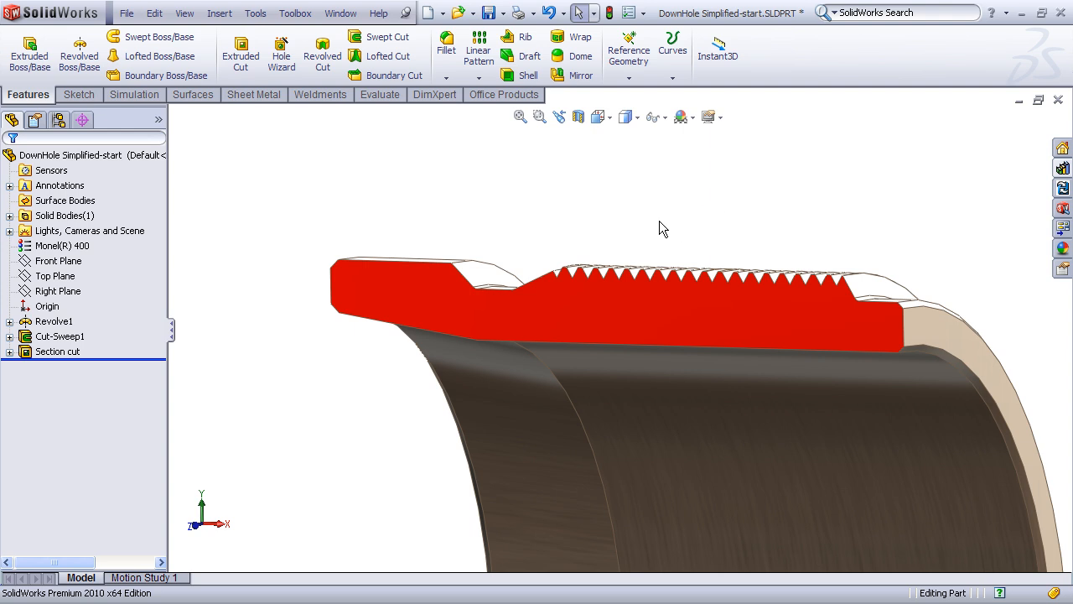